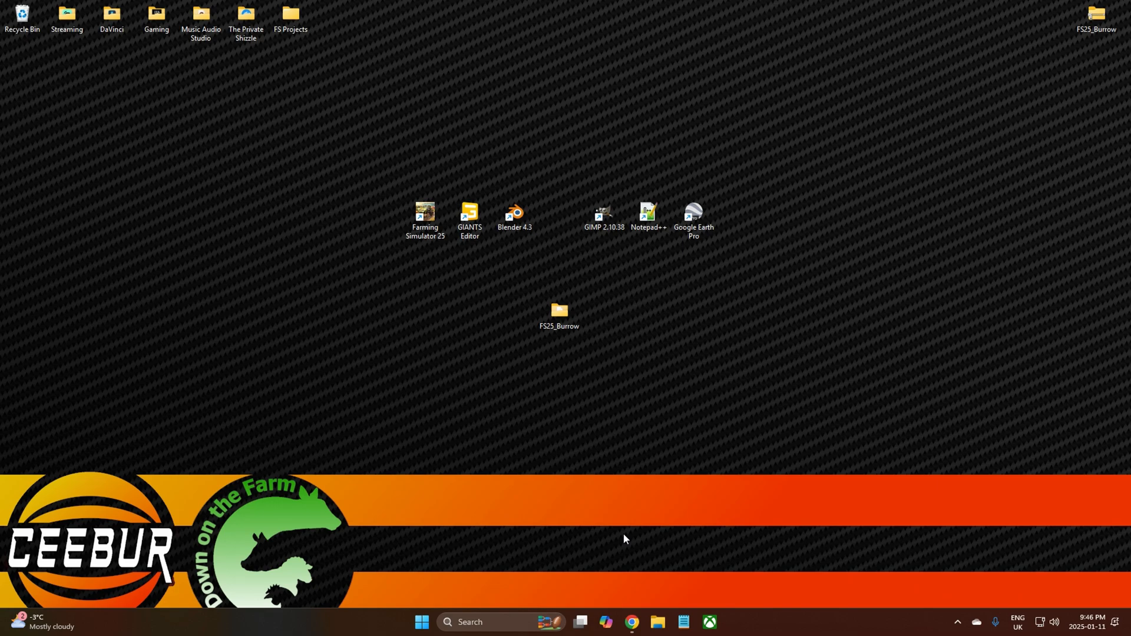
Step: Bring up Chrome on the qgis.org download page
left_click(630, 622)
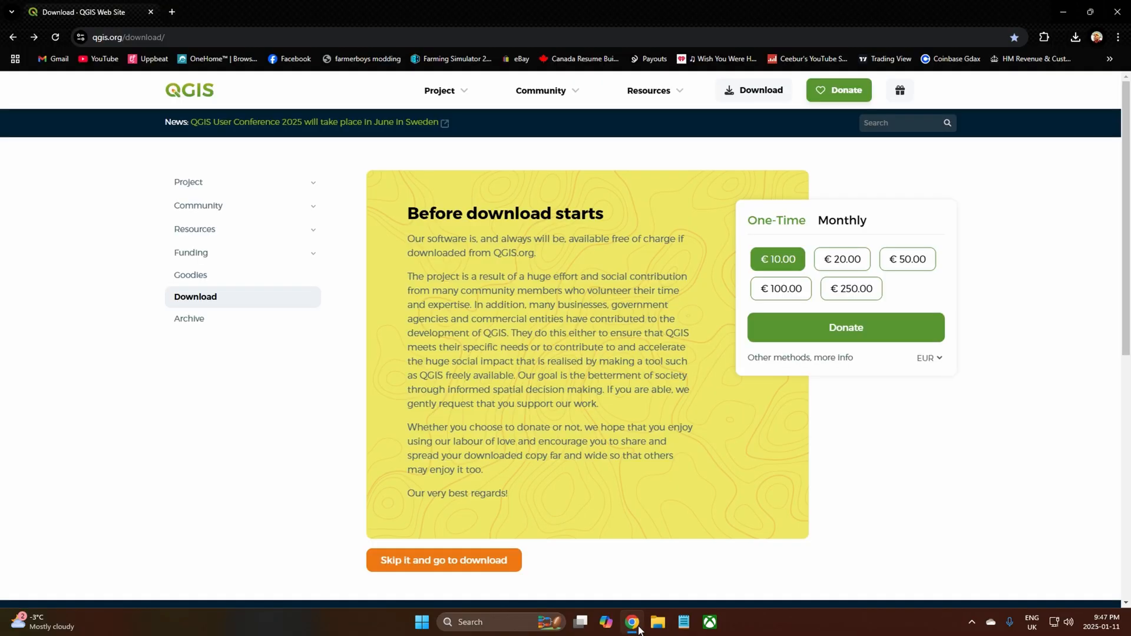
mouse_move(334, 437)
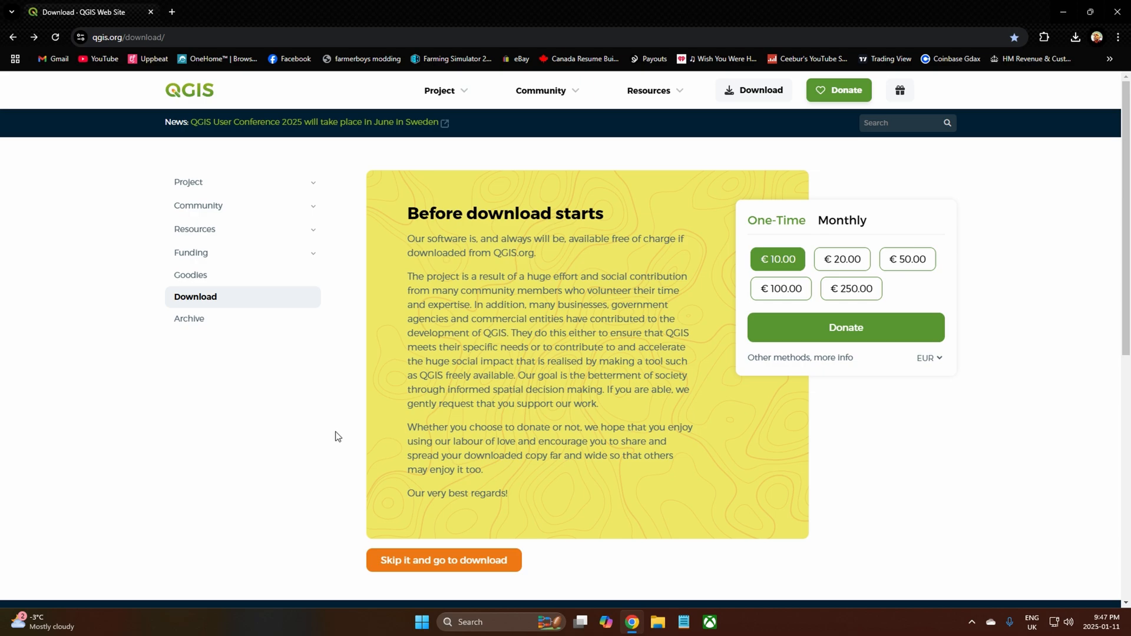
mouse_move(443, 595)
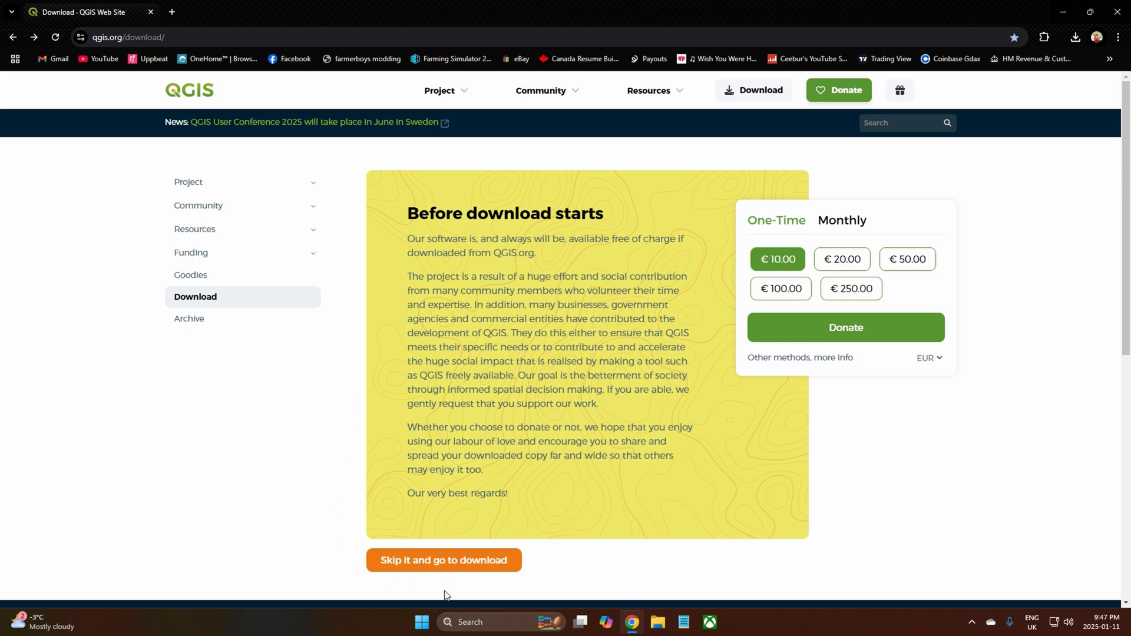
Step: Skip the donation, download QGIS 3.40 for Windows, and minimize the browser
left_click(443, 560)
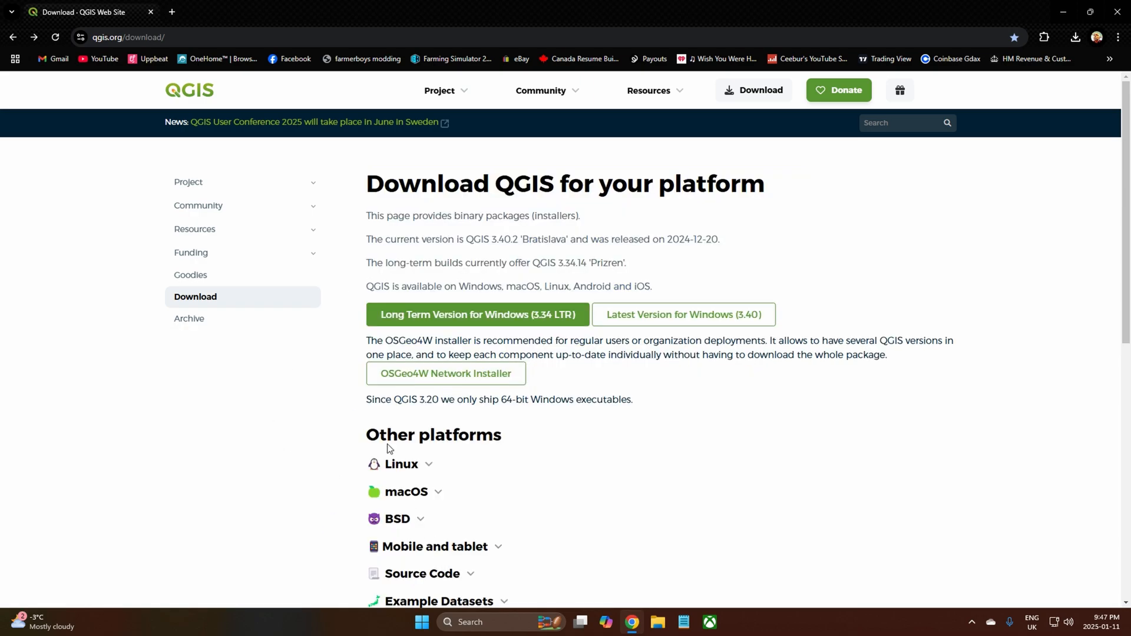
left_click(682, 315)
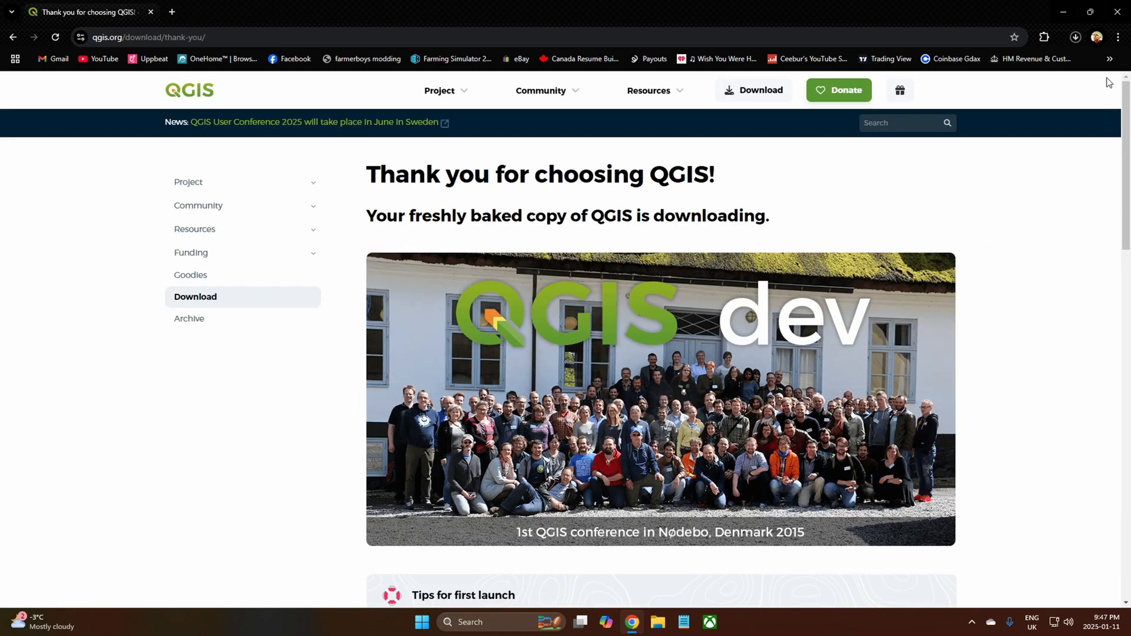
mouse_move(1064, 13)
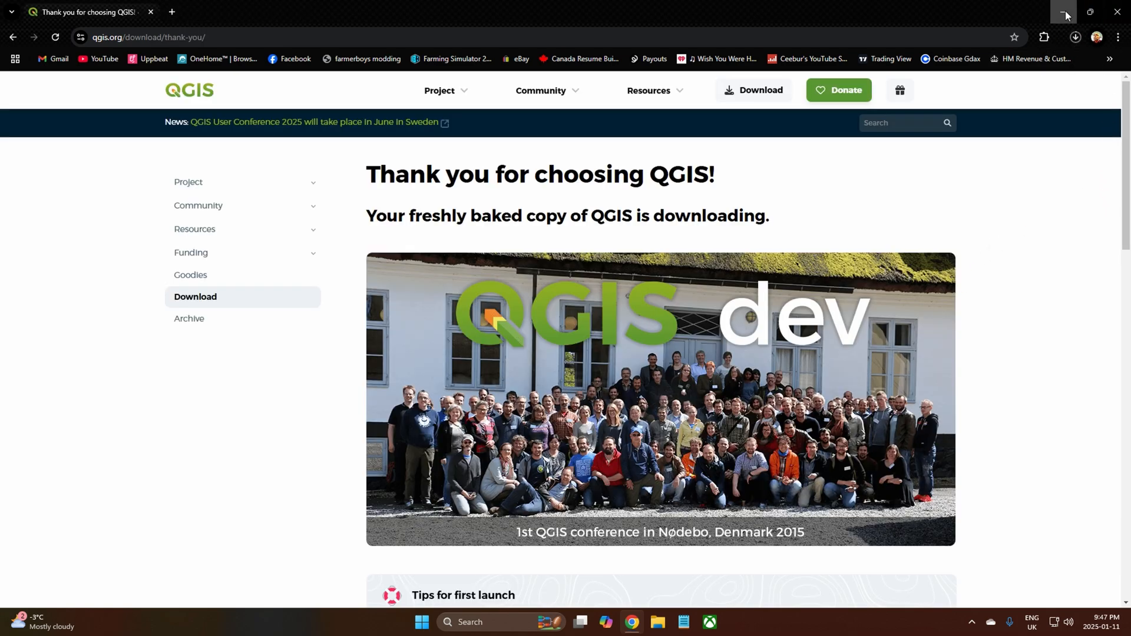
left_click(1064, 12)
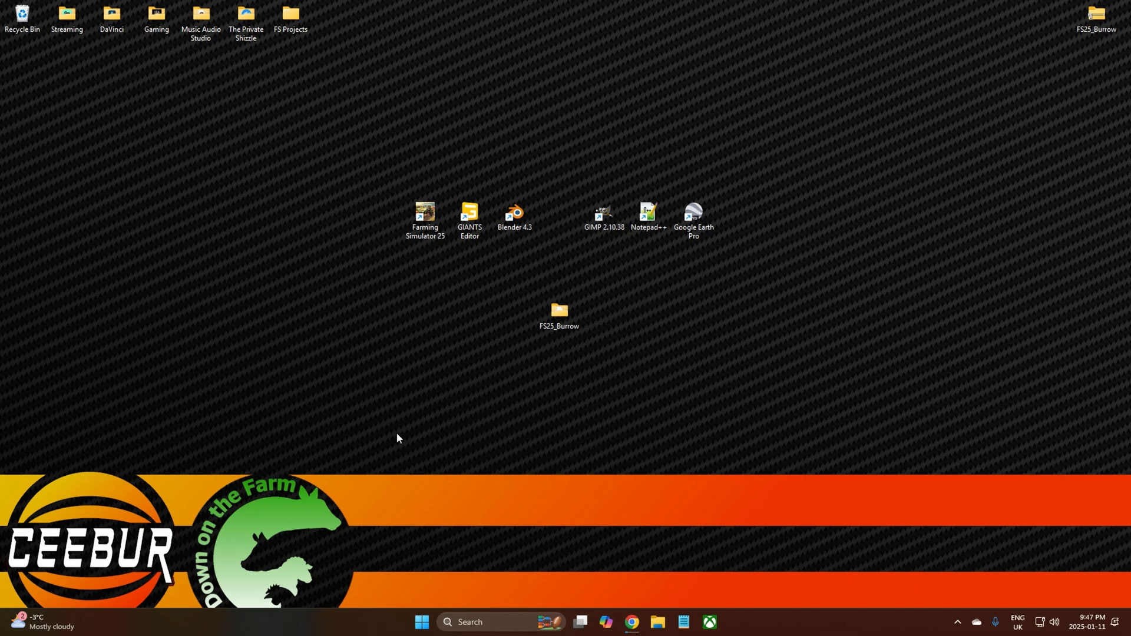
mouse_move(509, 457)
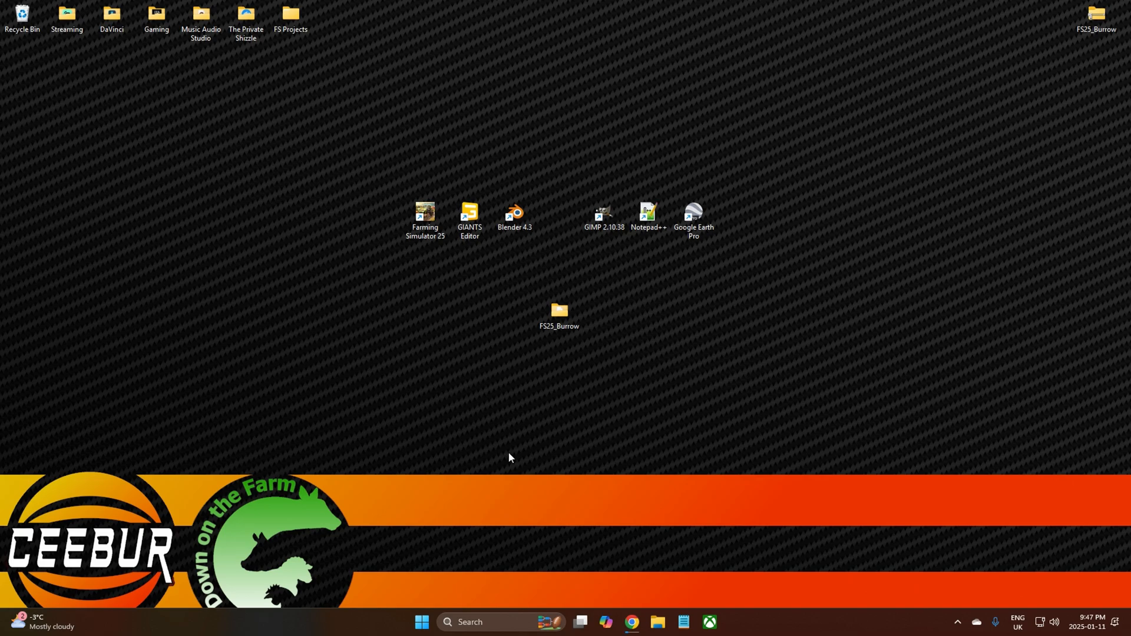
mouse_move(584, 439)
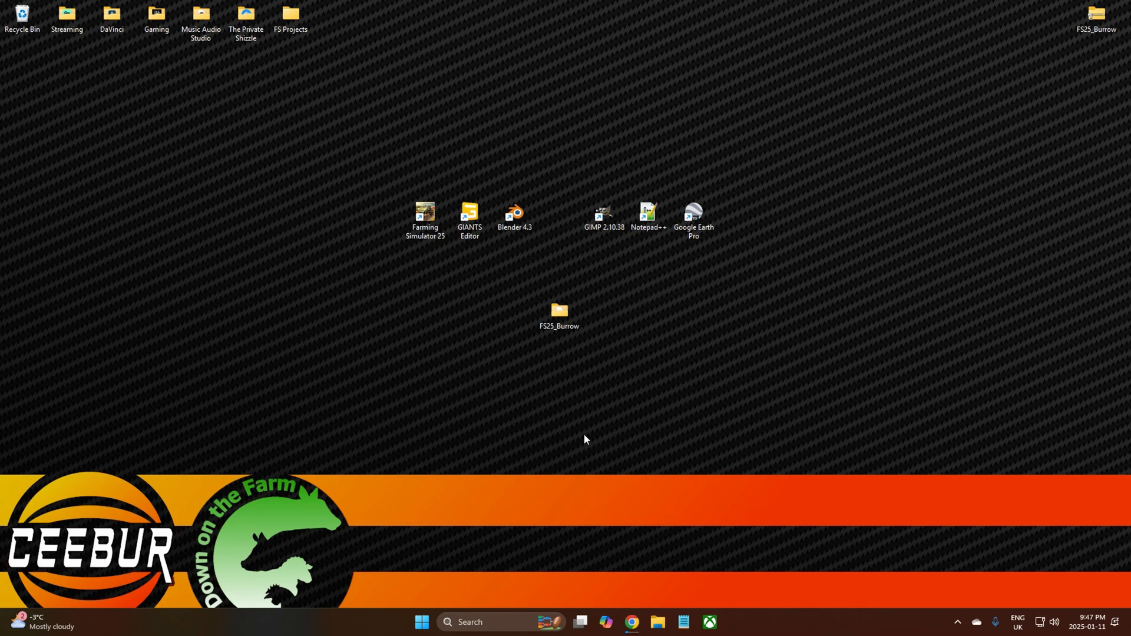
mouse_move(577, 437)
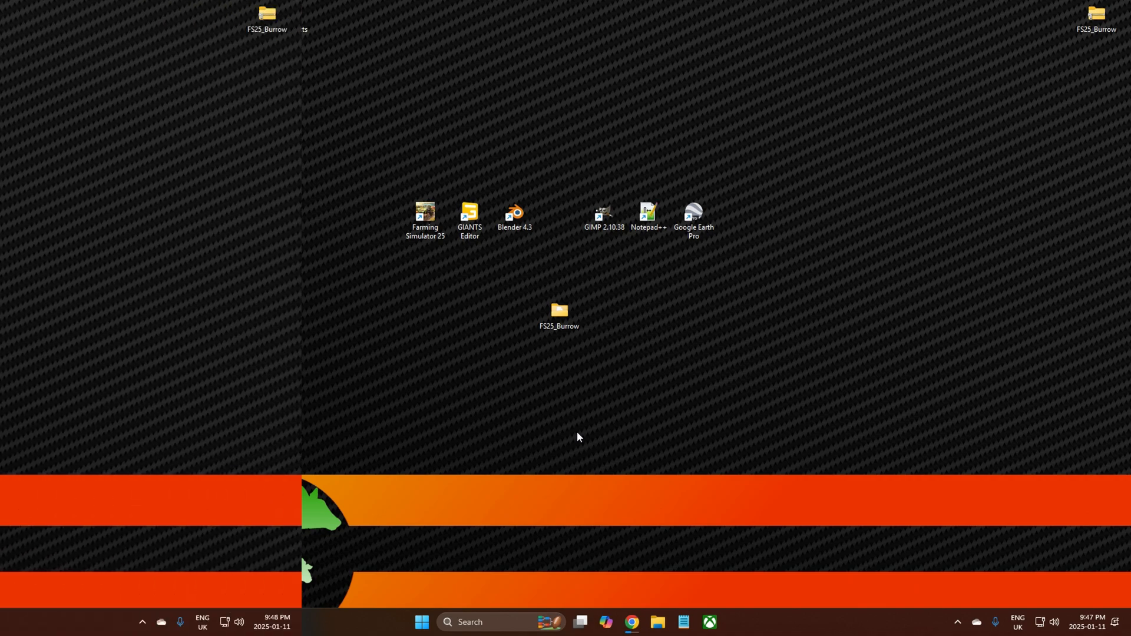
Step: Run the QGIS-OSGeo4W-3.40.2-1 installer from the Downloads folder
left_click(655, 622)
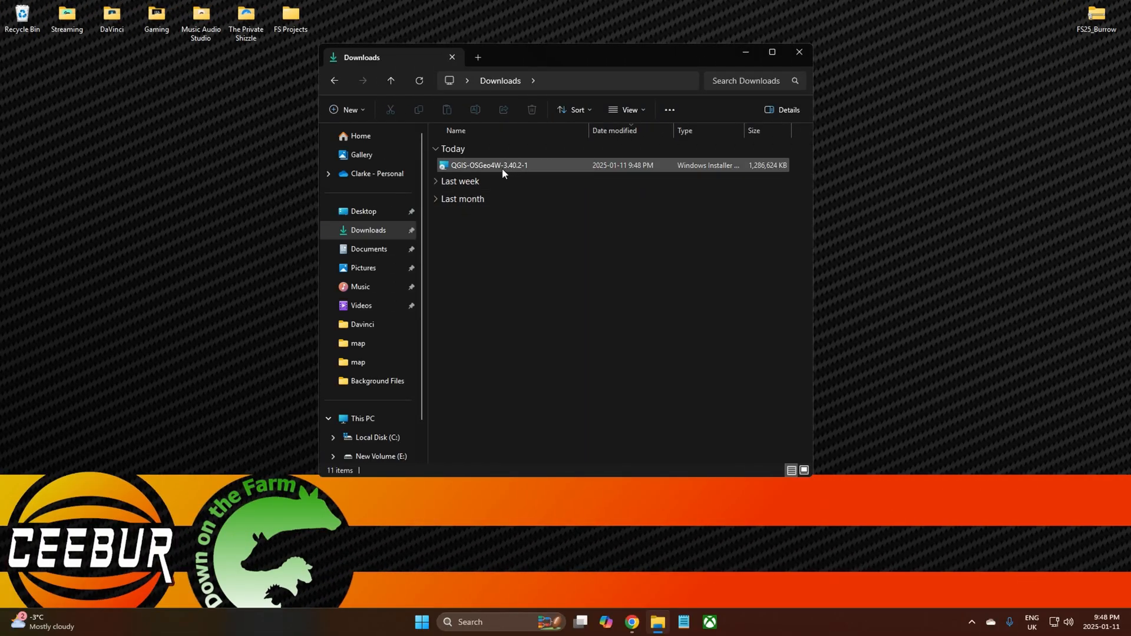
left_click(488, 165)
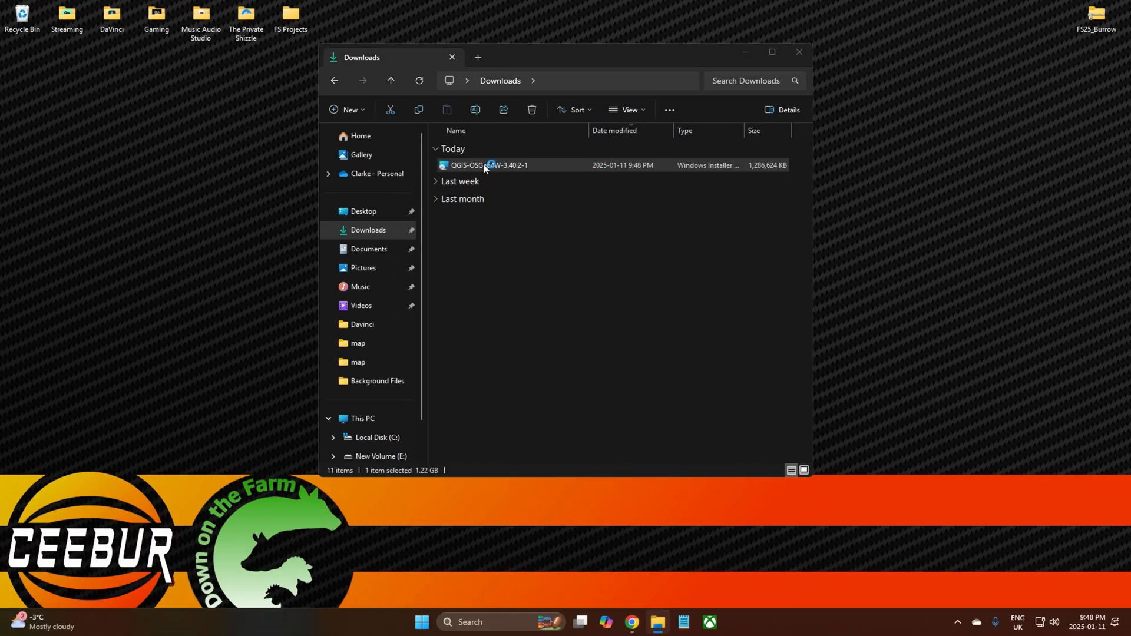
double_click(487, 165)
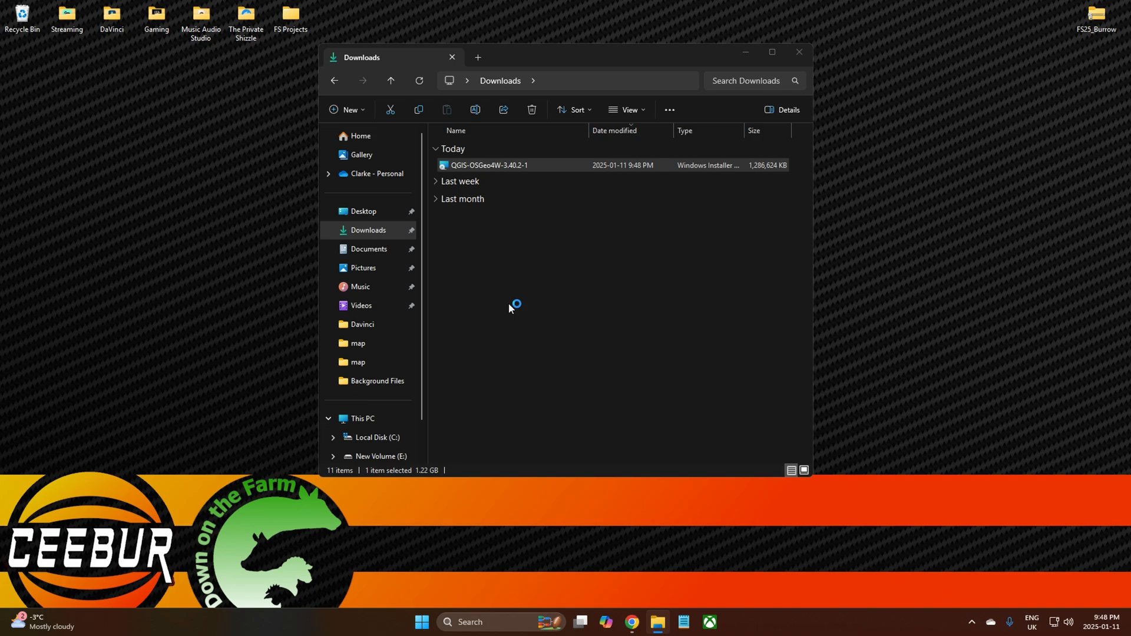
double_click(488, 165)
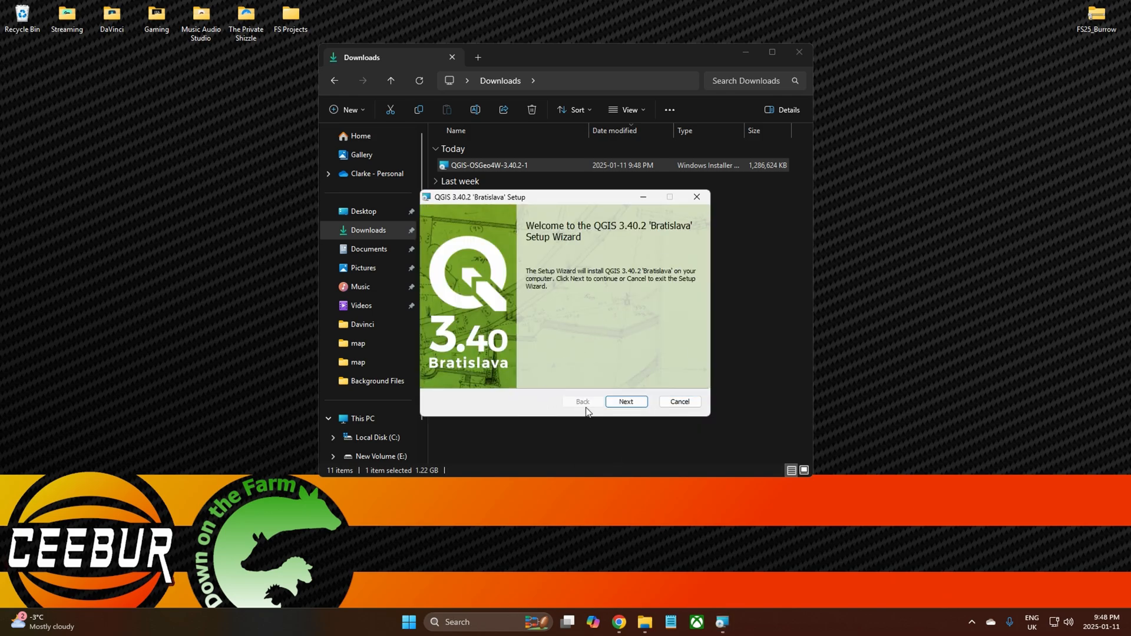
Step: Install QGIS 3.40.2 to the default folder without start menu shortcuts, approving UAC
left_click(624, 402)
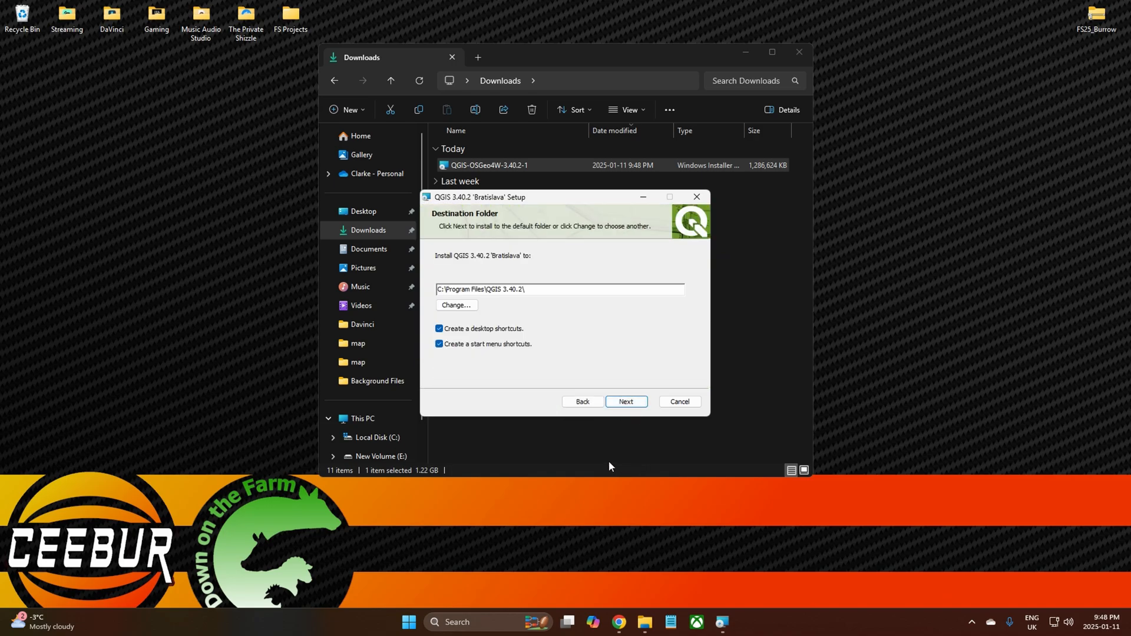
mouse_move(479, 355)
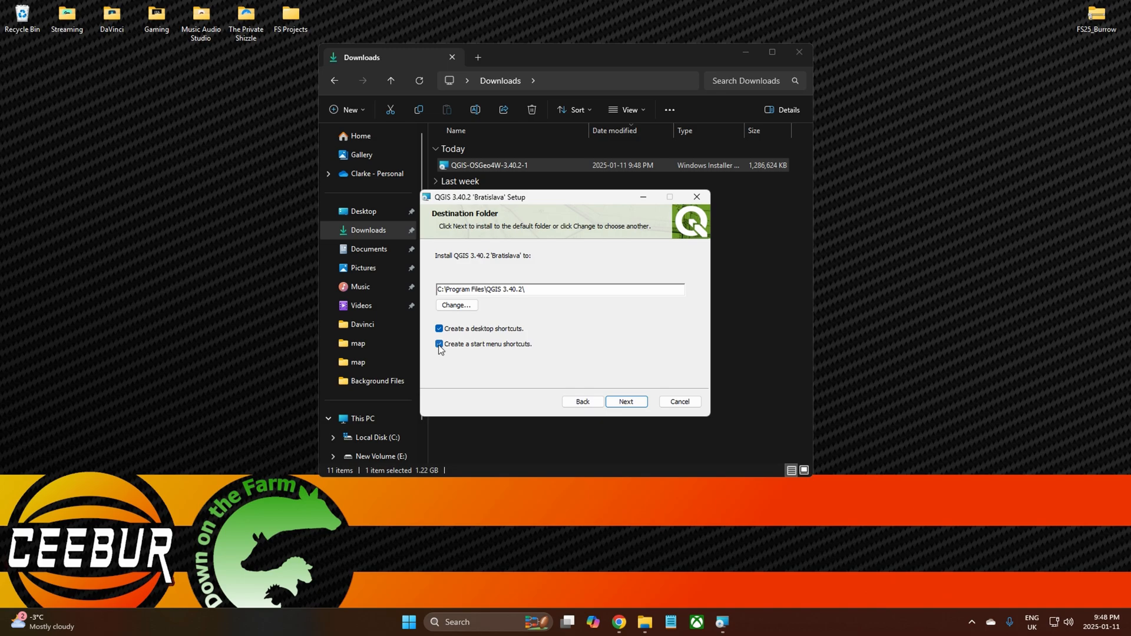
left_click(438, 343)
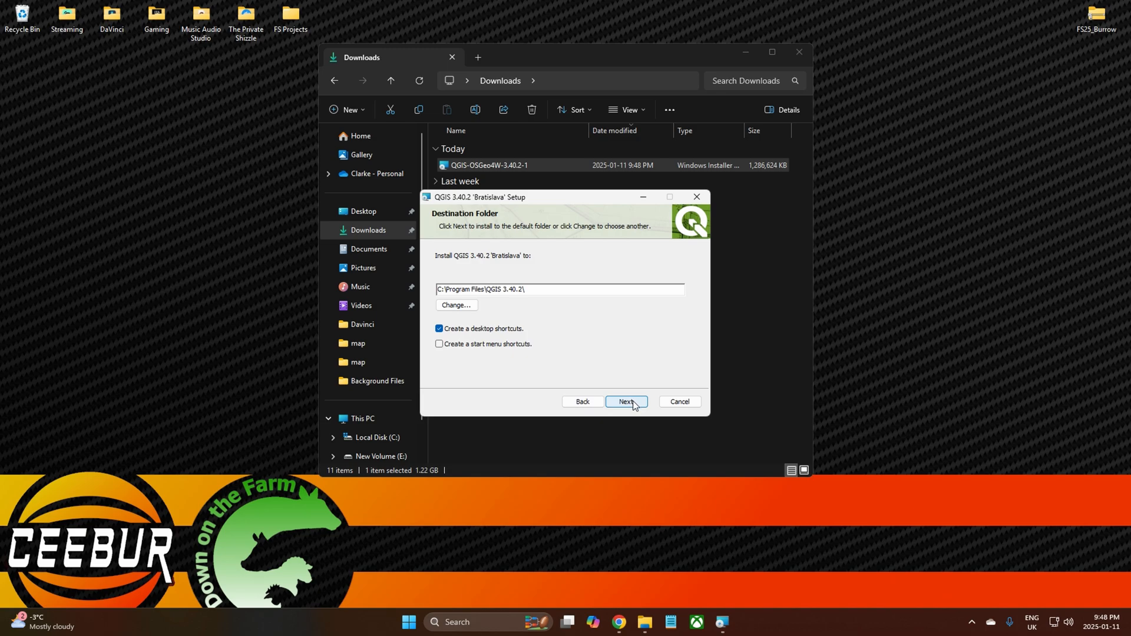
mouse_move(581, 401)
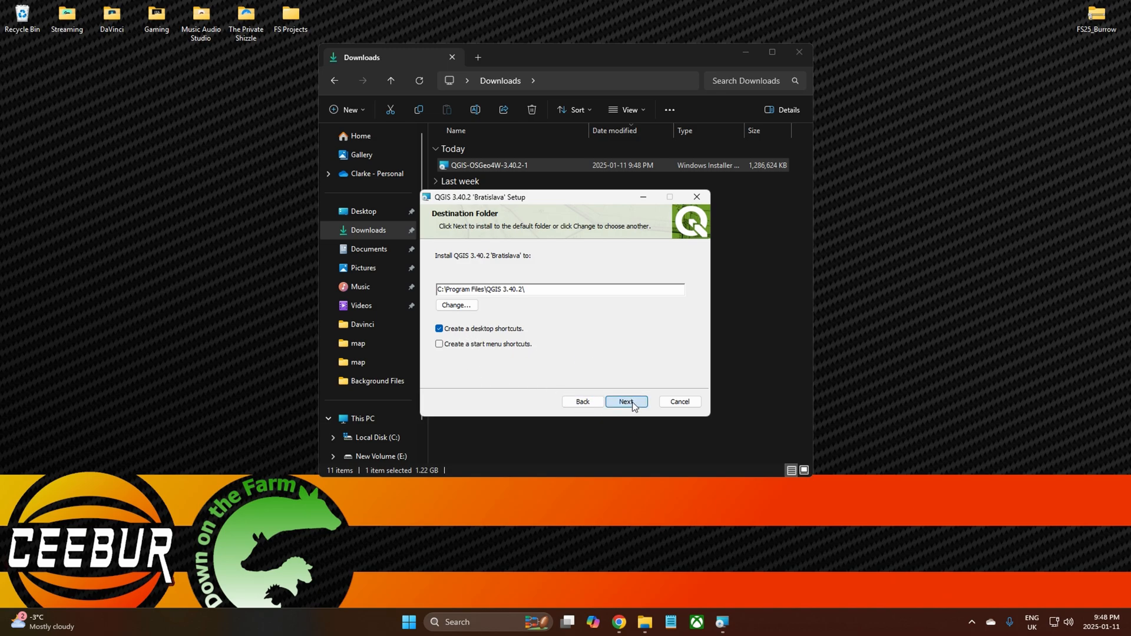
left_click(624, 401)
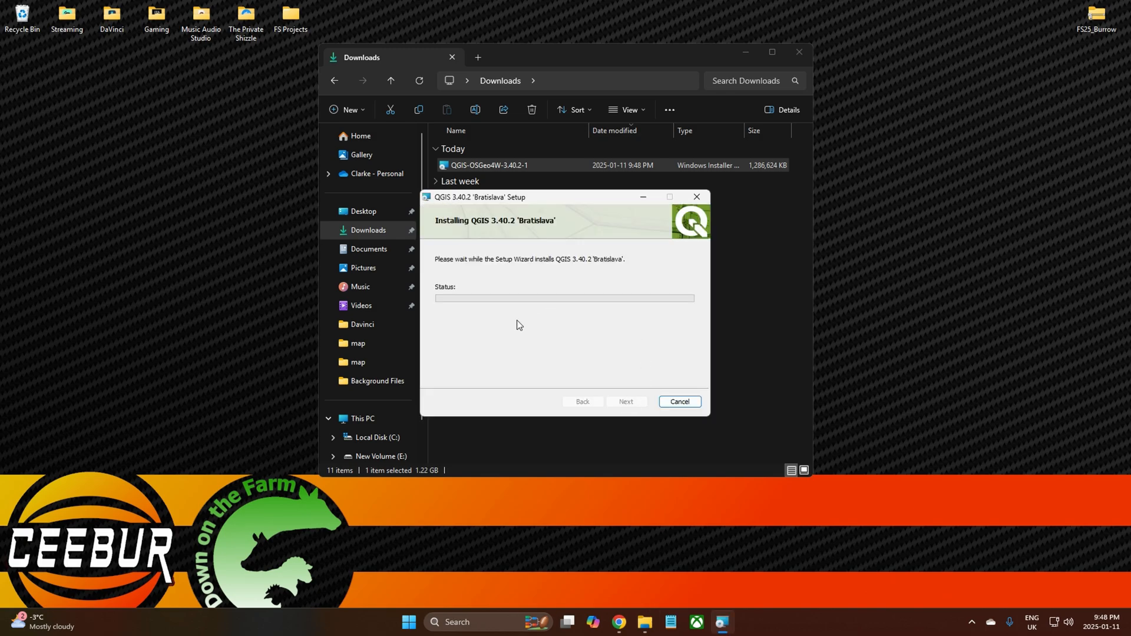
mouse_move(468, 340)
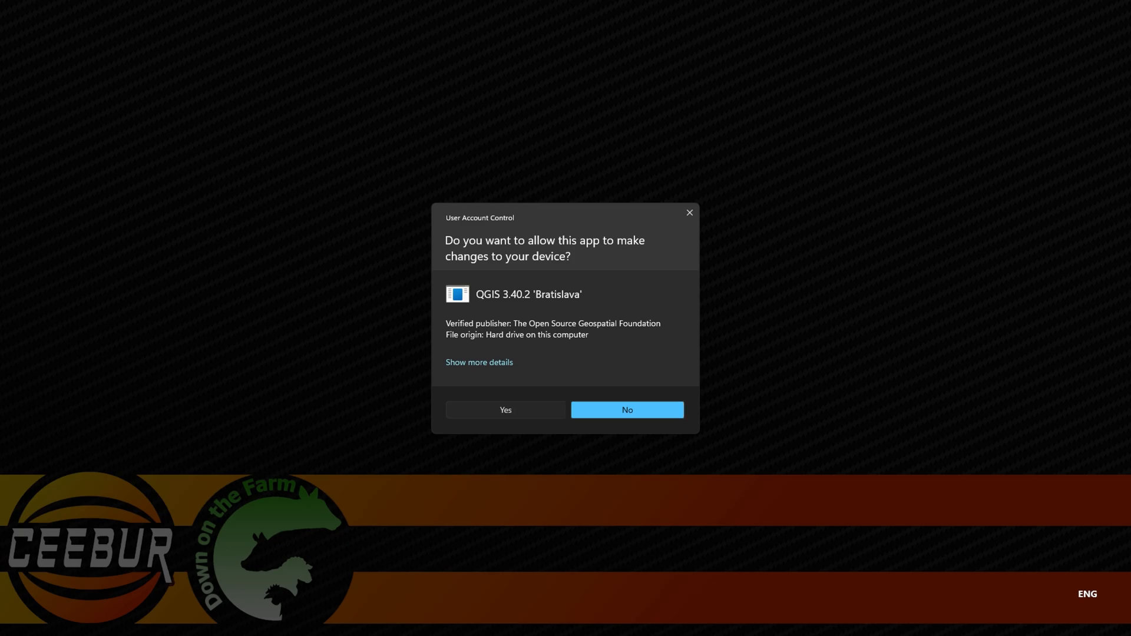
left_click(505, 410)
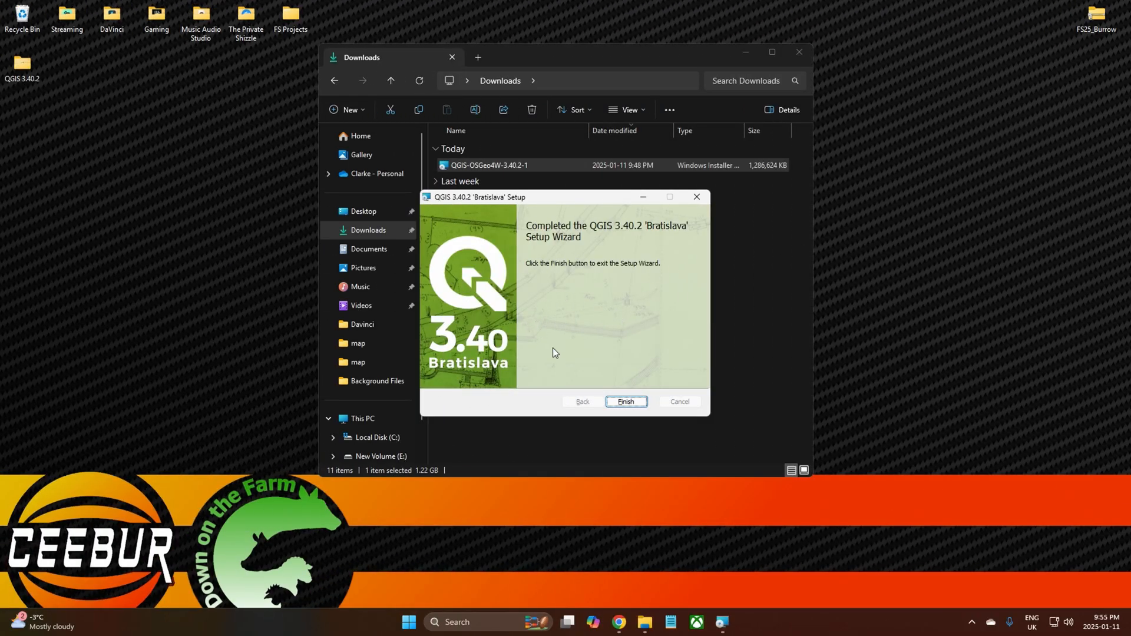
Step: Finish setup, close Downloads, and open the QGIS 3.40.2 desktop shortcuts folder
left_click(624, 402)
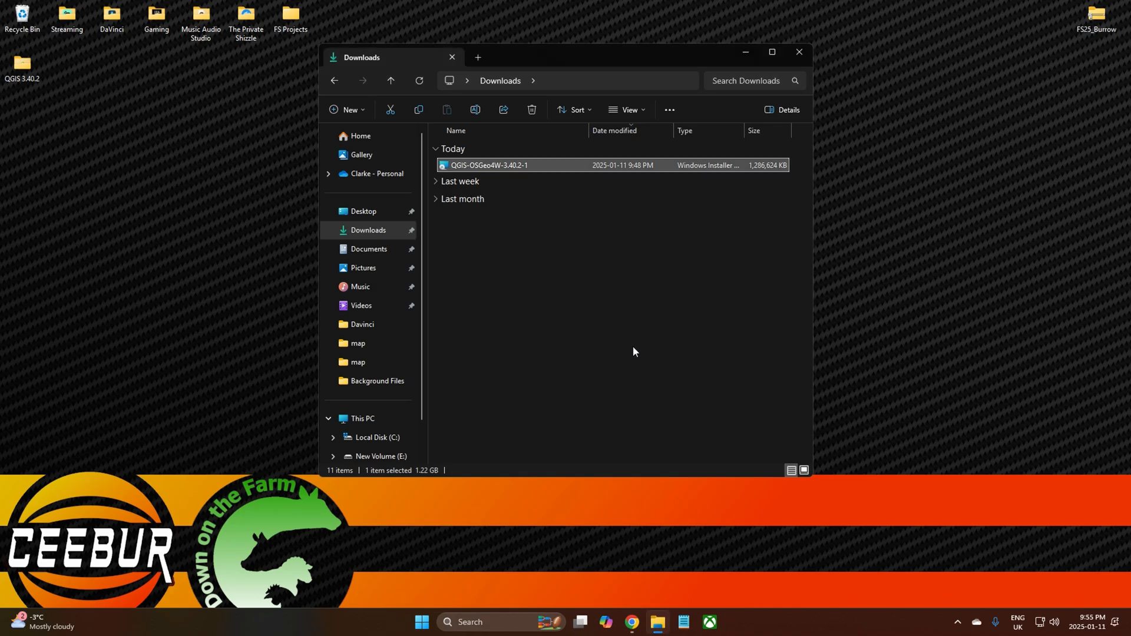
mouse_move(809, 47)
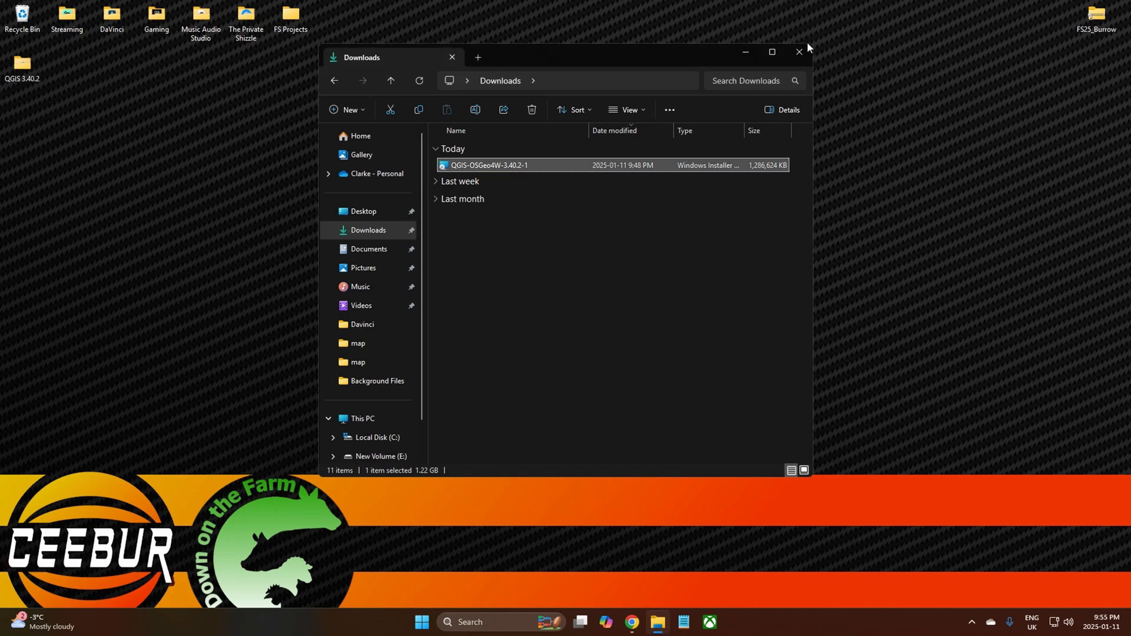
left_click(798, 51)
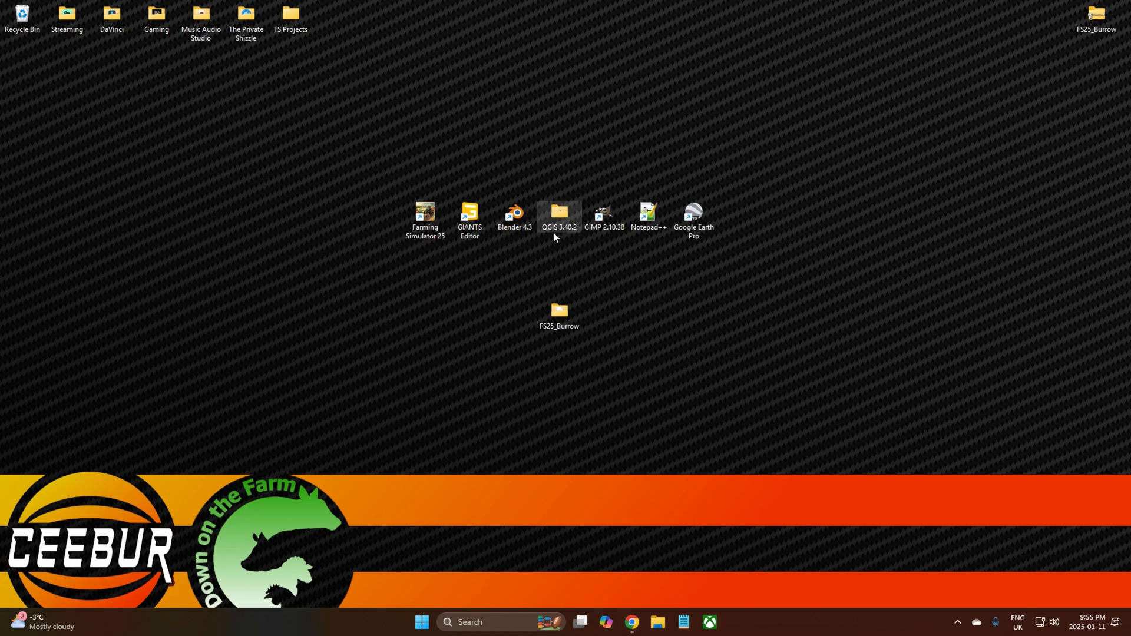
mouse_move(568, 239)
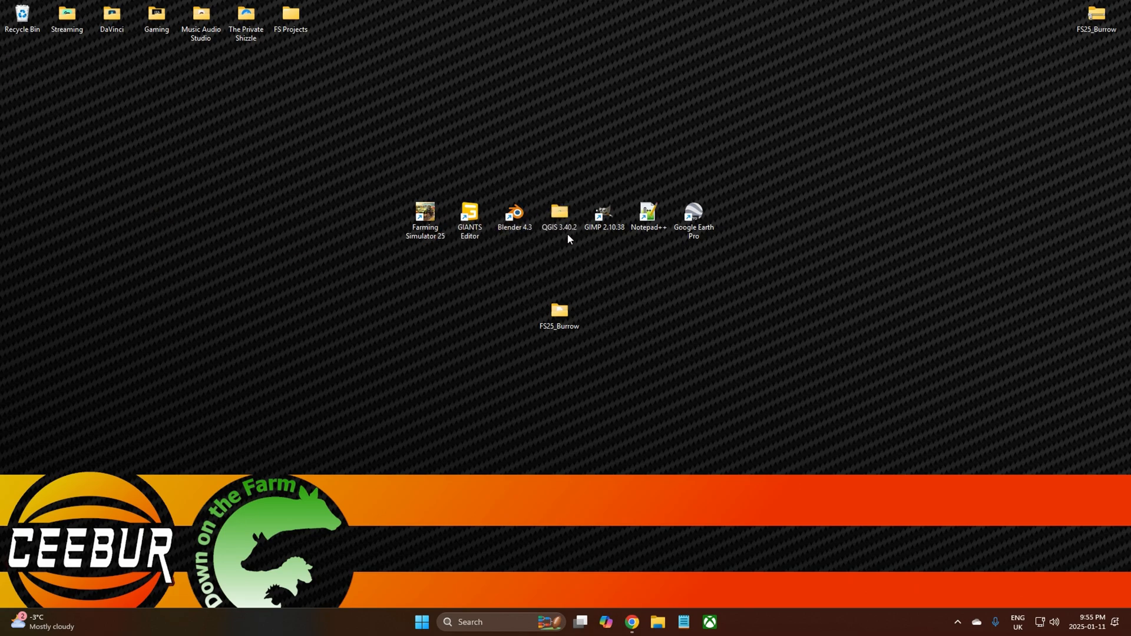
mouse_move(569, 254)
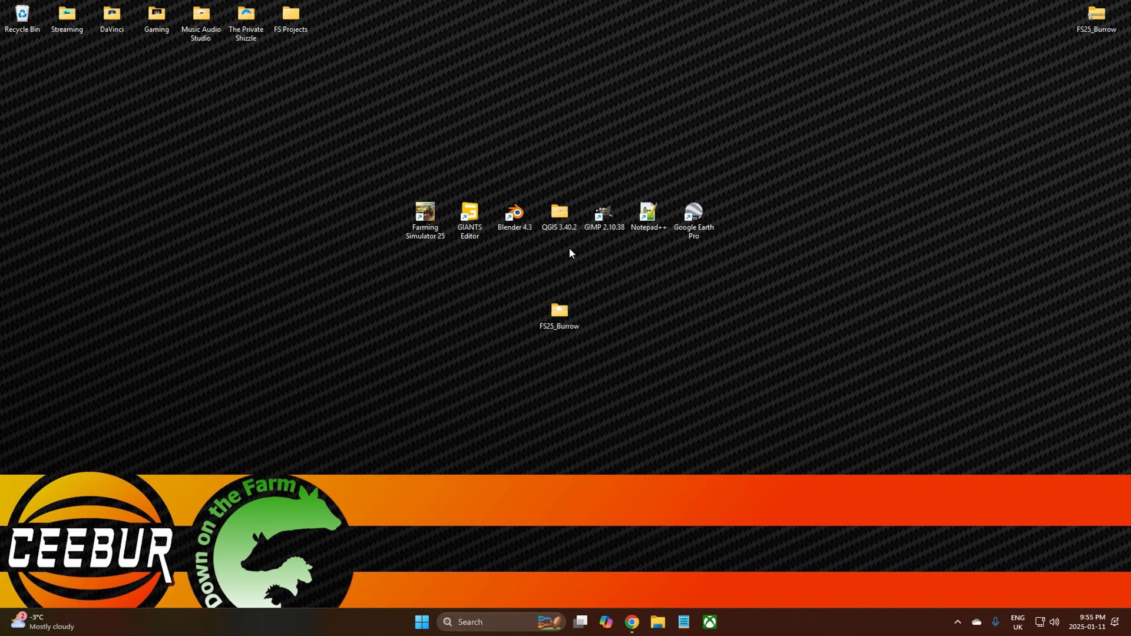
double_click(559, 215)
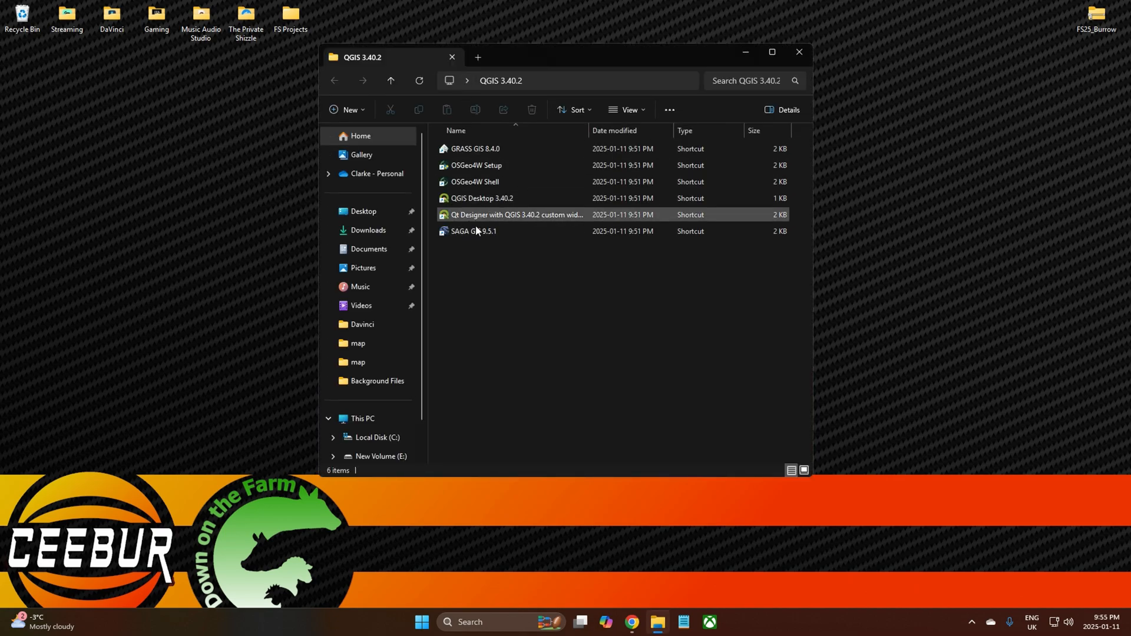
left_click(481, 198)
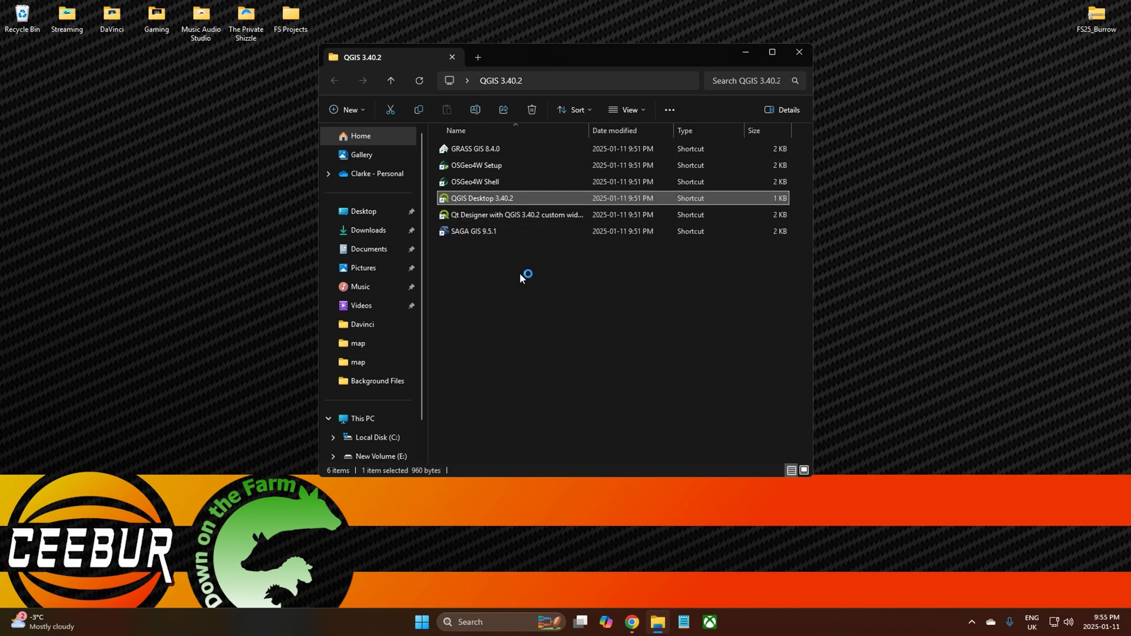
Step: Launch QGIS Desktop 3.40.2 from its shortcut into an untitled project
double_click(481, 197)
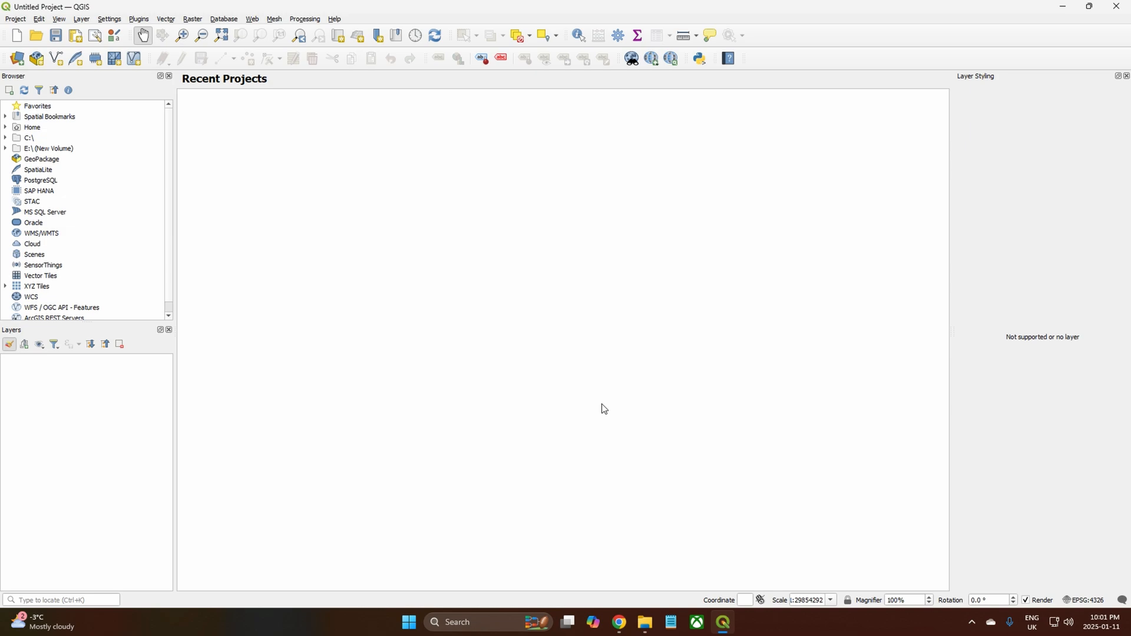
mouse_move(453, 284)
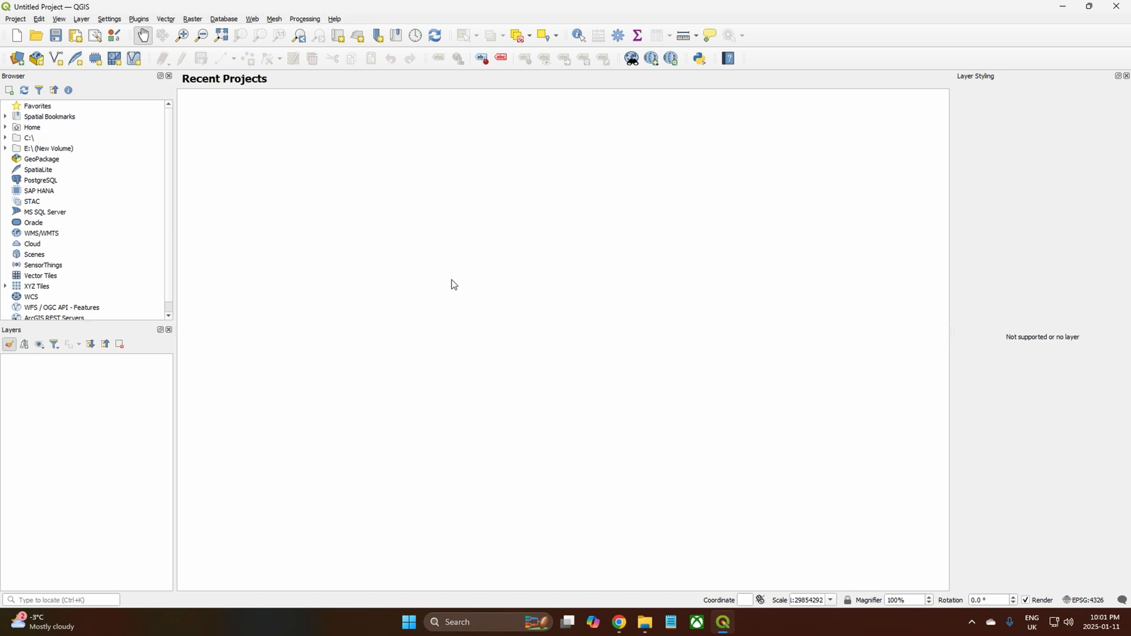
mouse_move(438, 385)
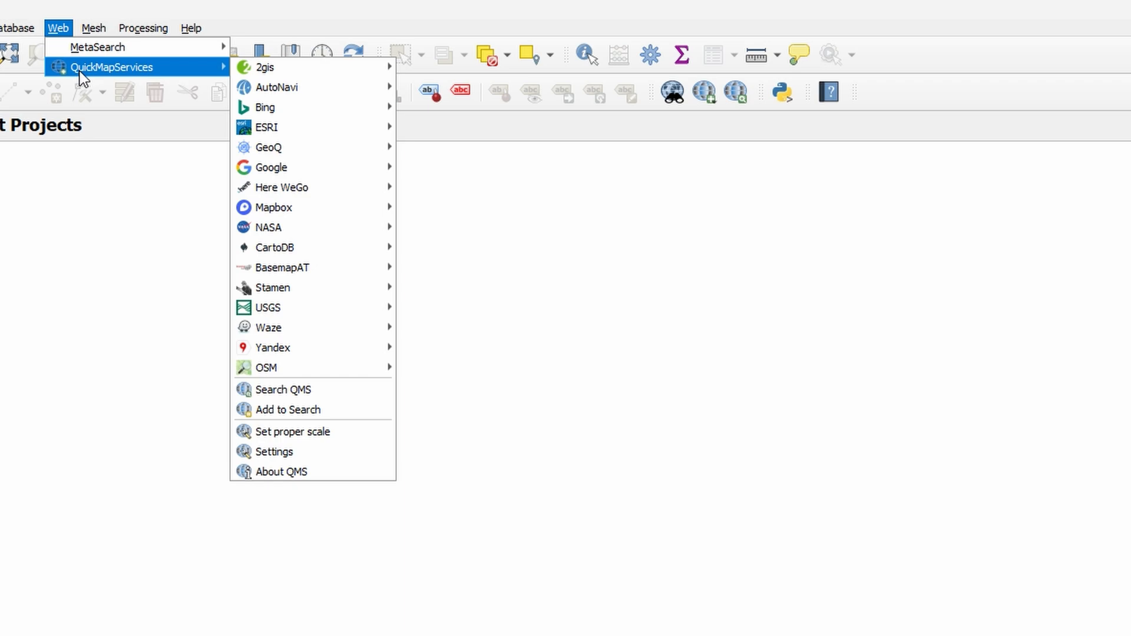
mouse_move(81, 77)
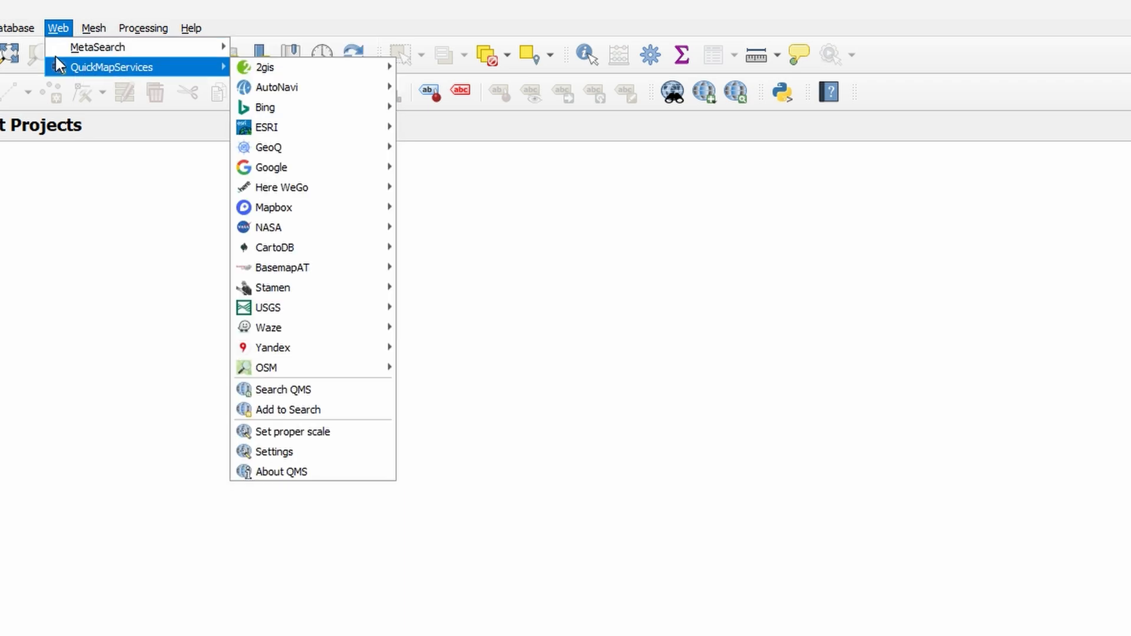
mouse_move(112, 79)
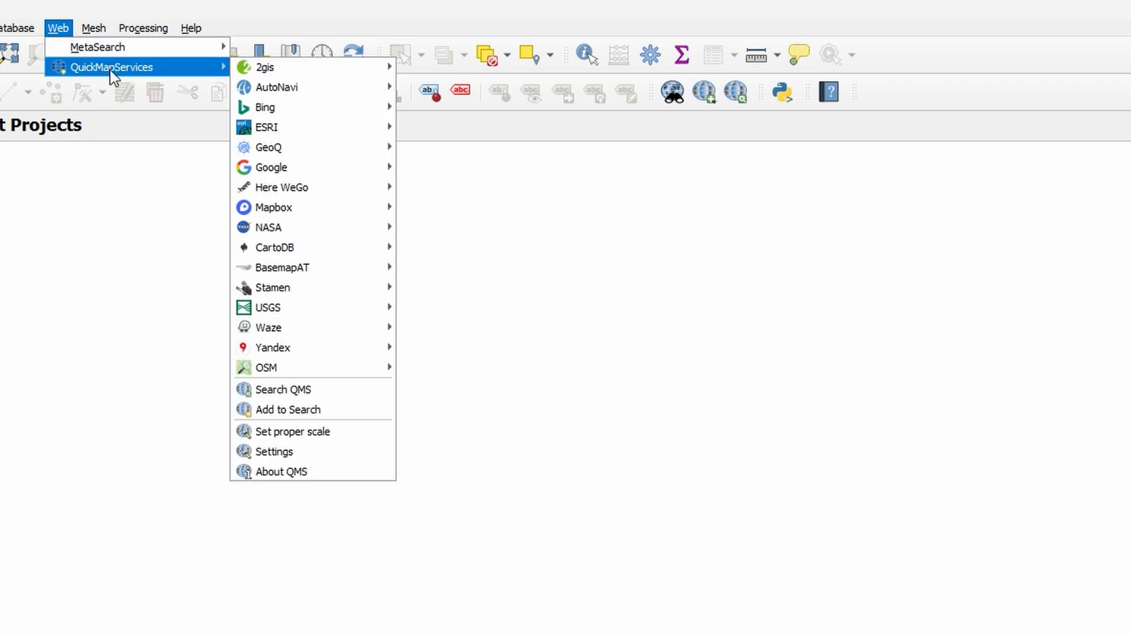
mouse_move(273, 451)
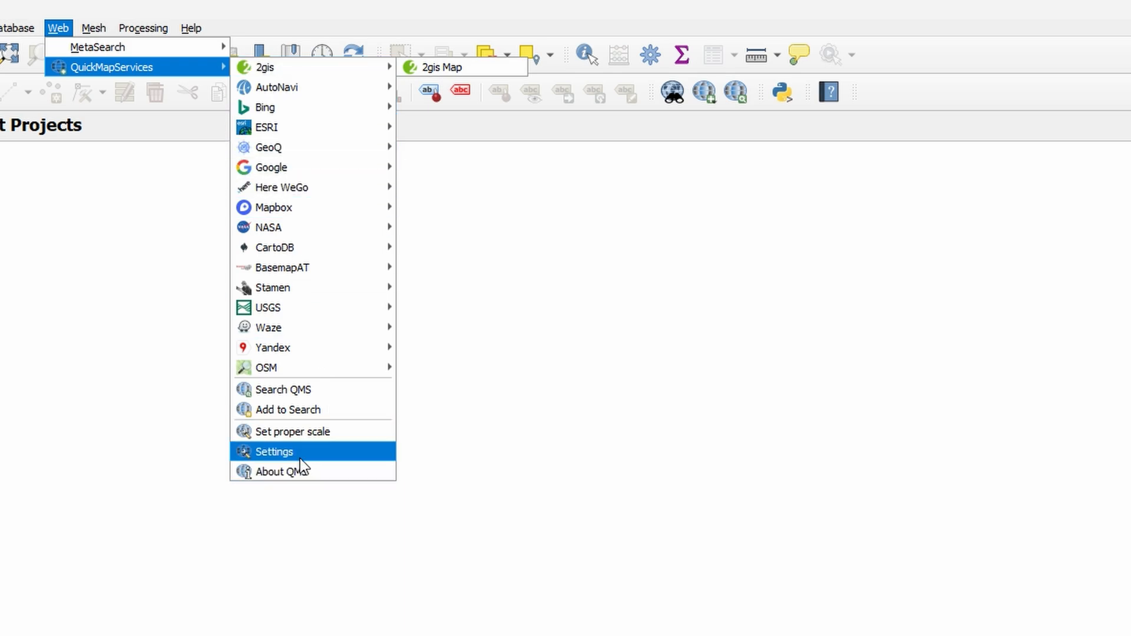
Step: Open Settings from the Web > QuickMapServices menu
left_click(274, 452)
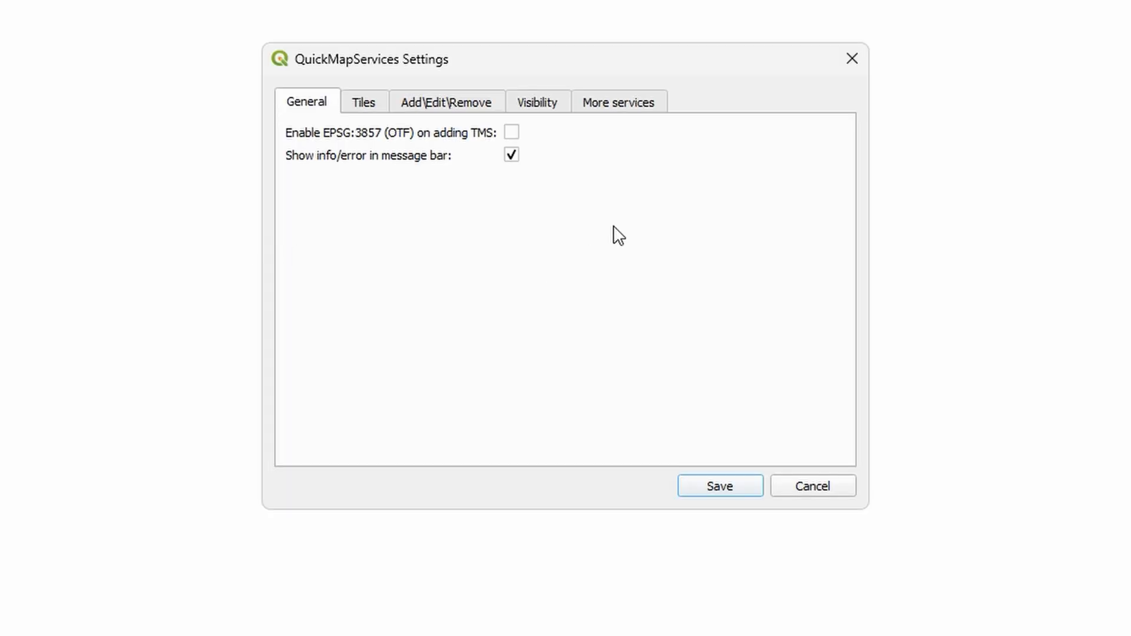
Step: Show the More services page with the contributed pack option
left_click(617, 102)
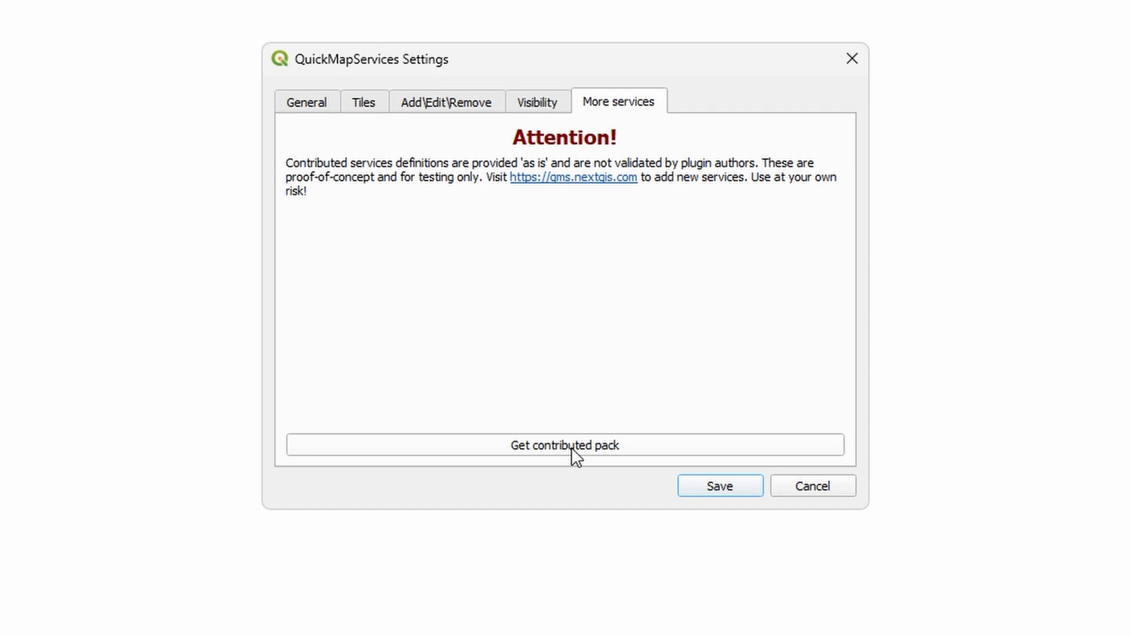
mouse_move(589, 462)
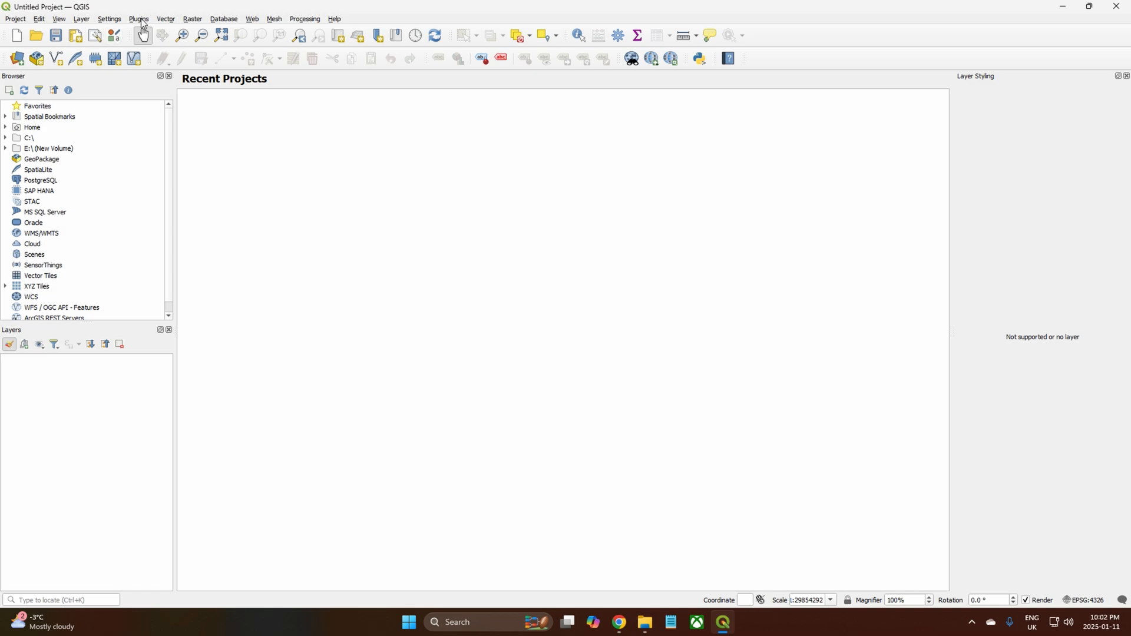
mouse_move(258, 168)
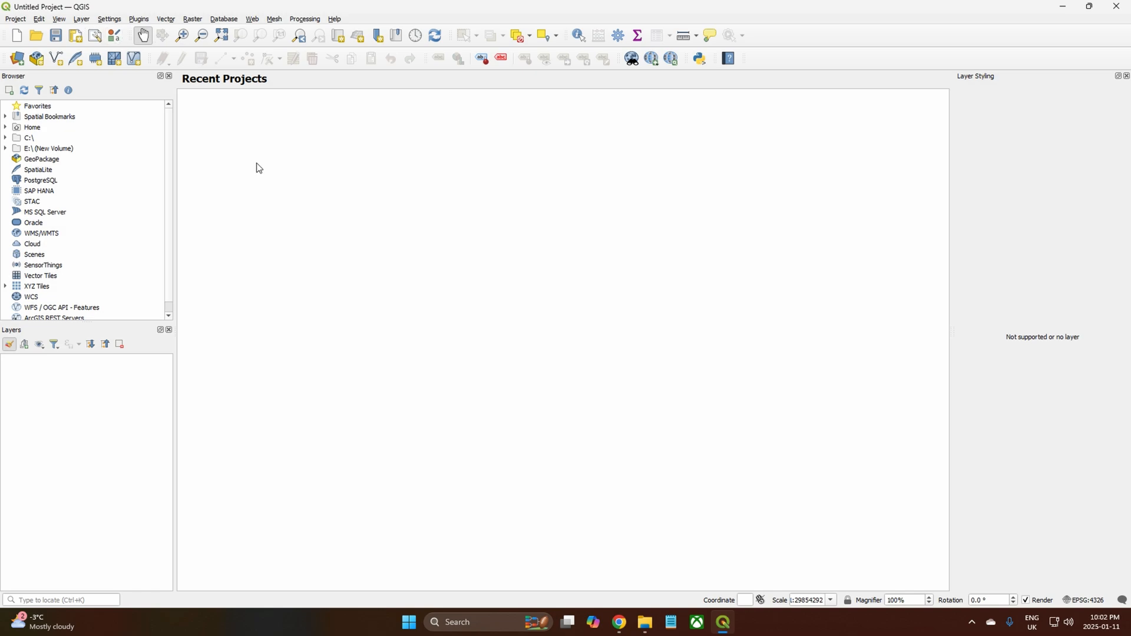
mouse_move(297, 61)
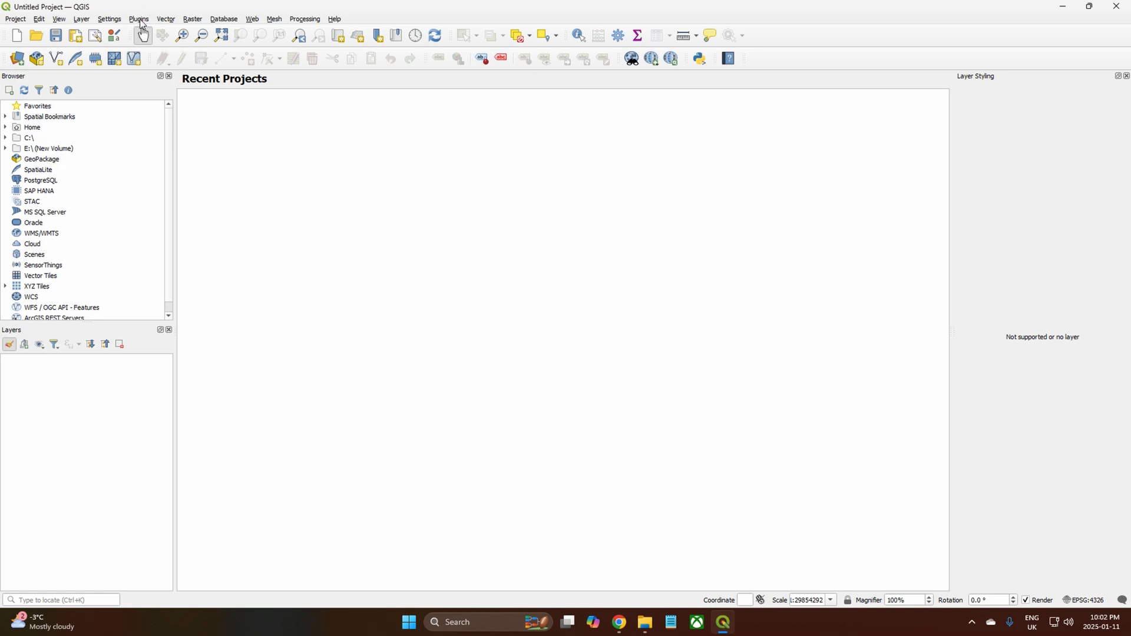
Step: Open Manage and Install Plugins from the Plugins menu
left_click(251, 19)
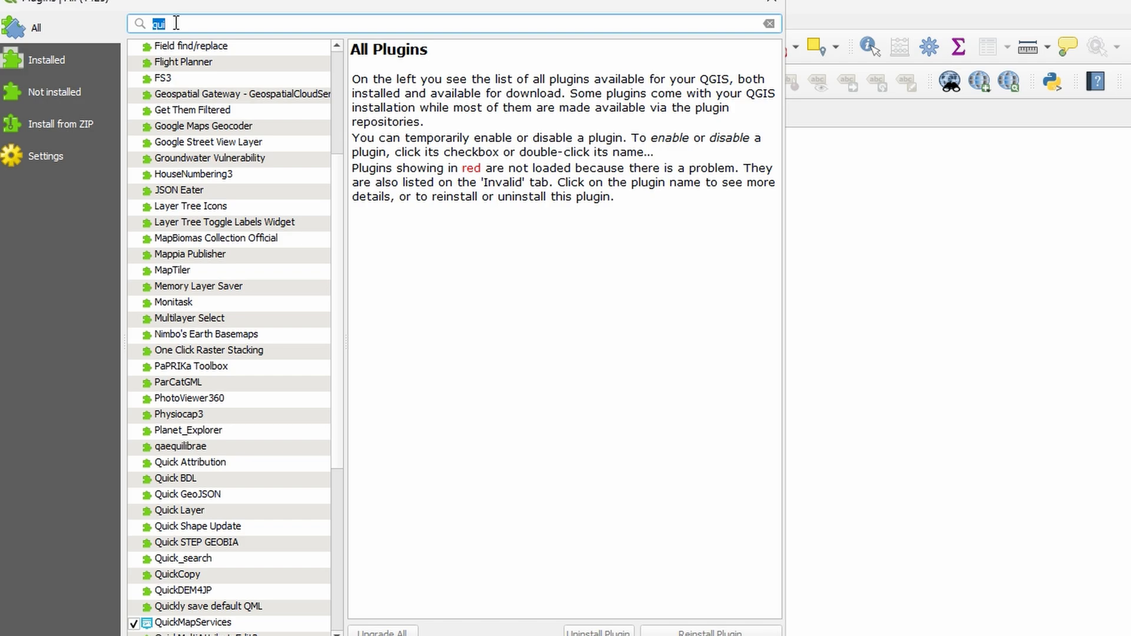
Step: Search 'quickma' in the plugin manager and untick QuickMapServices
type("quickmap")
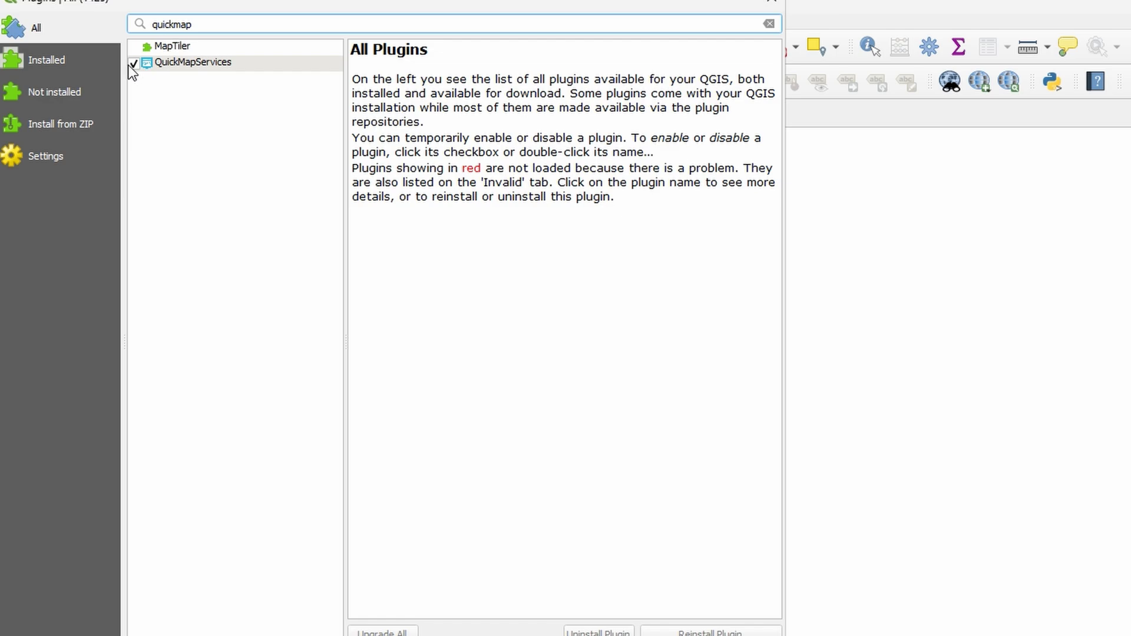
left_click(133, 63)
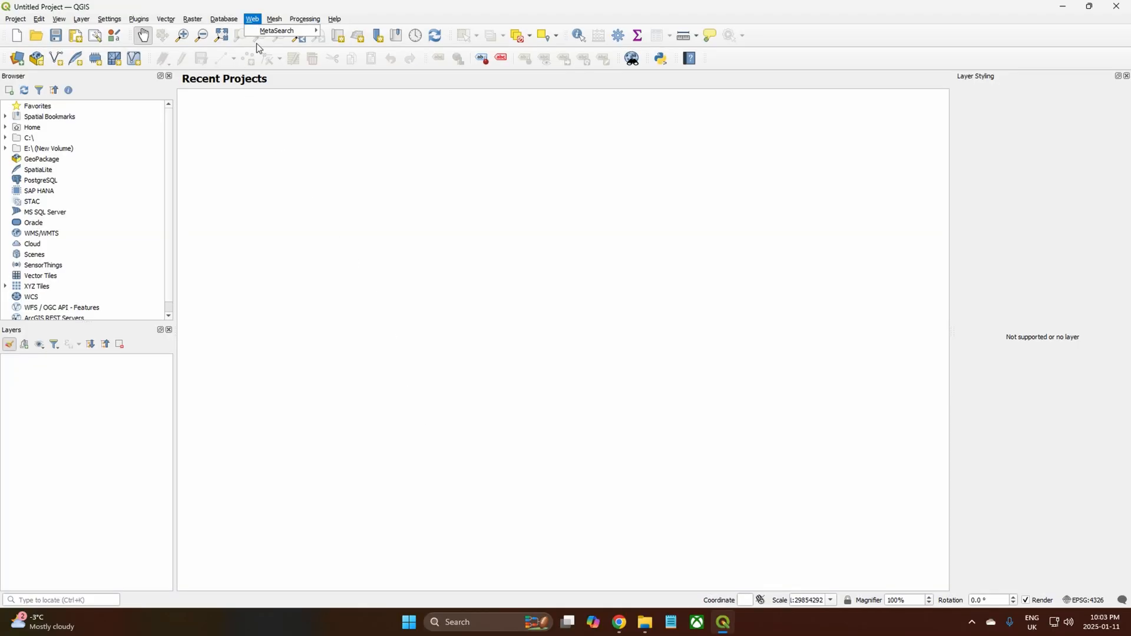
mouse_move(252, 23)
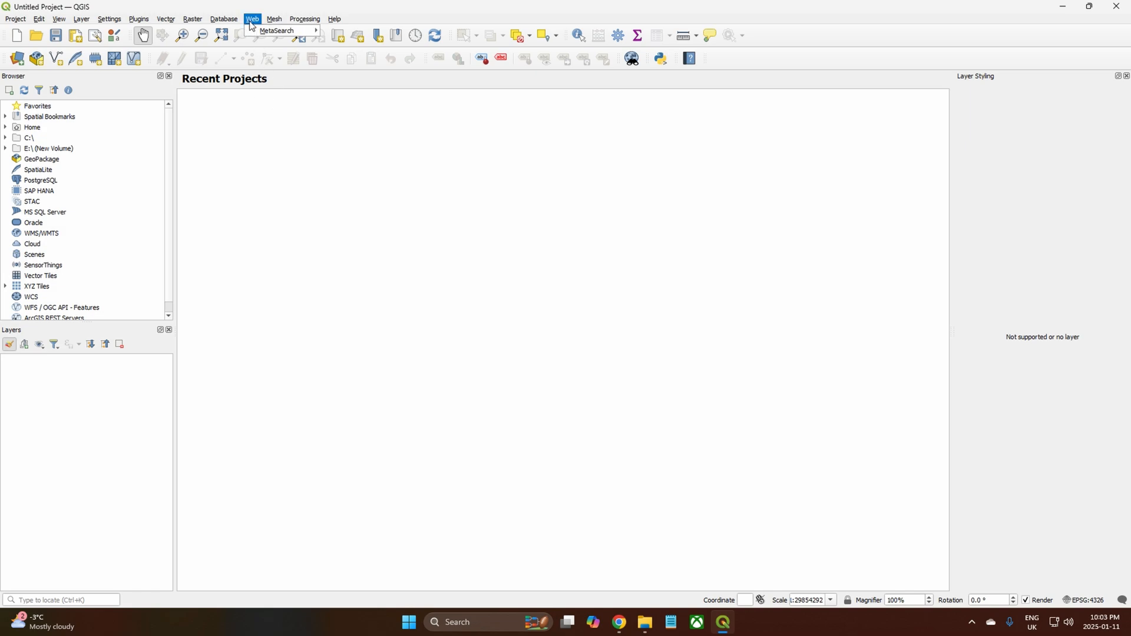
left_click(251, 19)
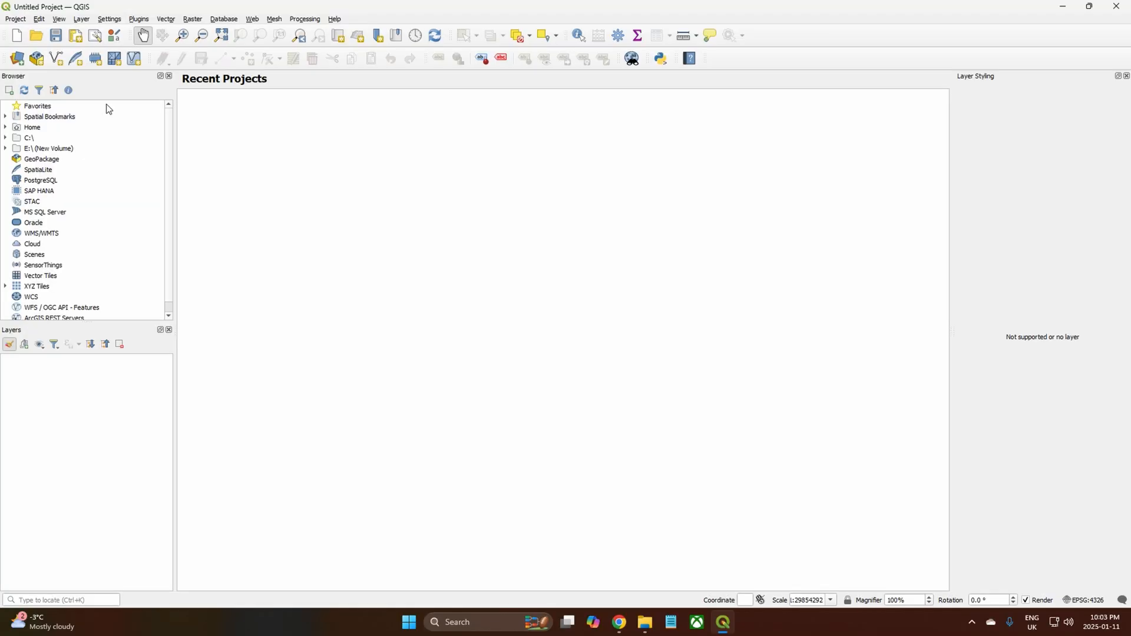
mouse_move(298, 170)
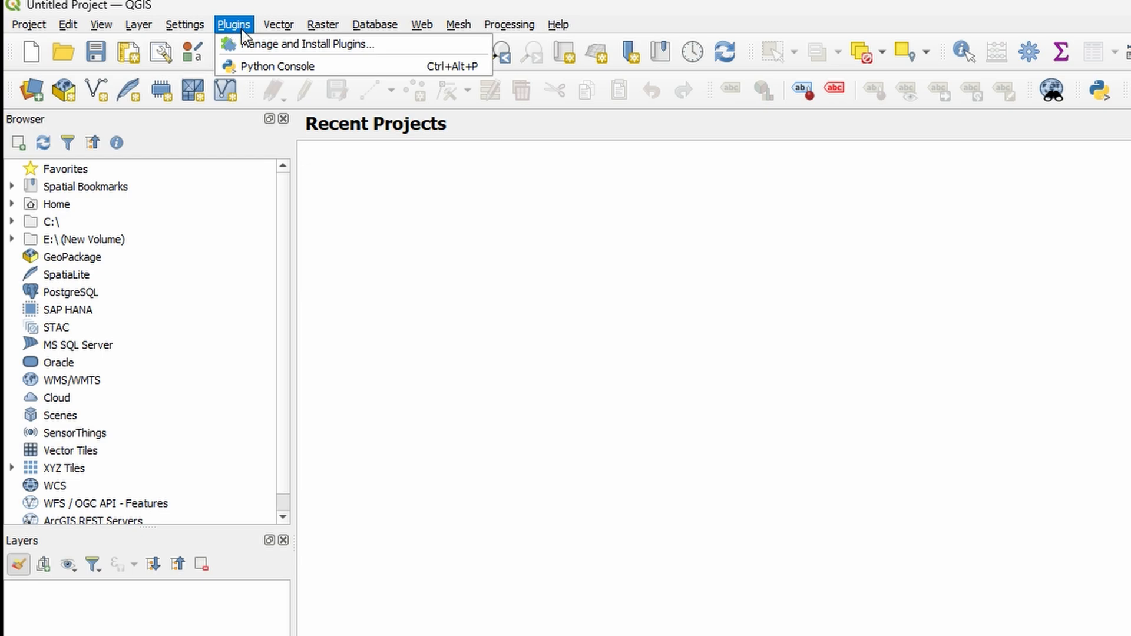
Step: Search the plugin manager for 'quickmap' and tick QuickMapServices to re-enable it
left_click(308, 45)
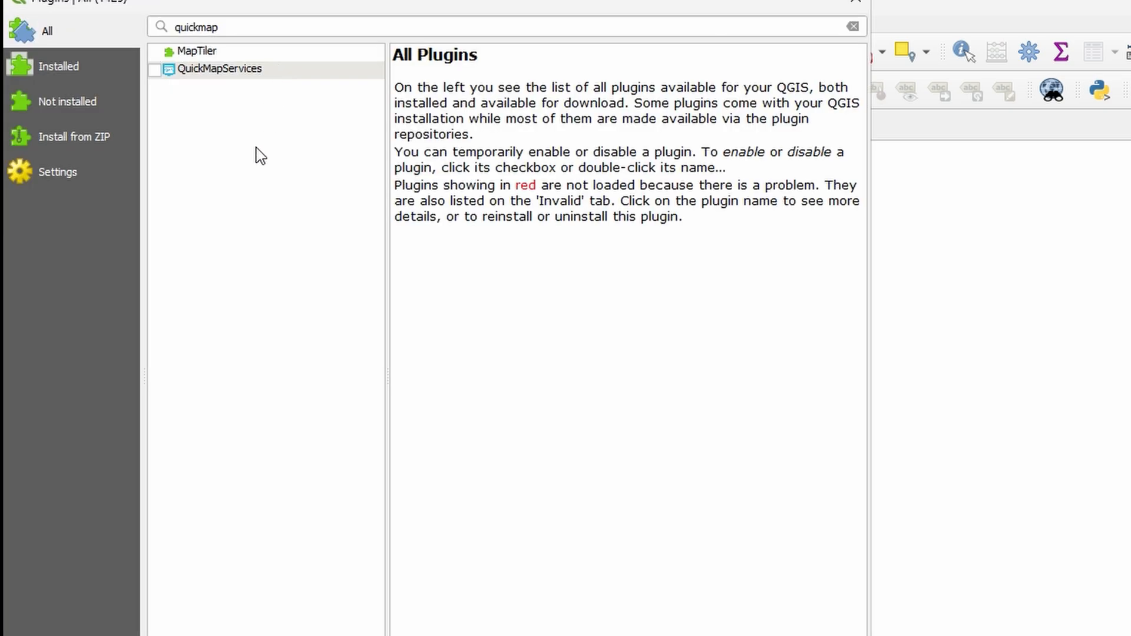
mouse_move(232, 28)
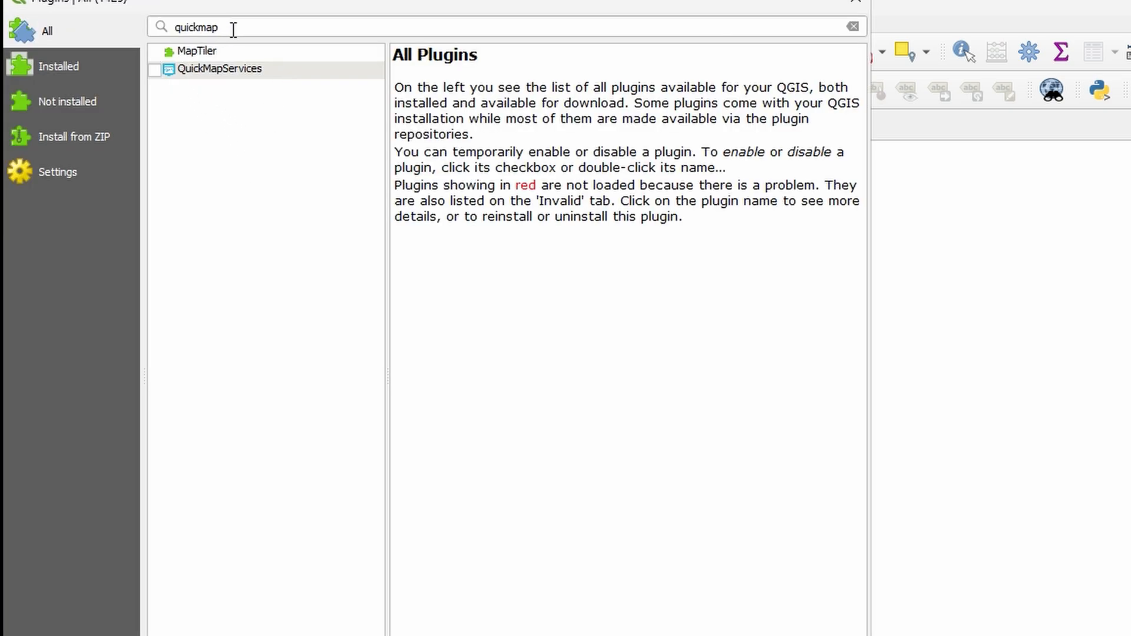
left_click(852, 26)
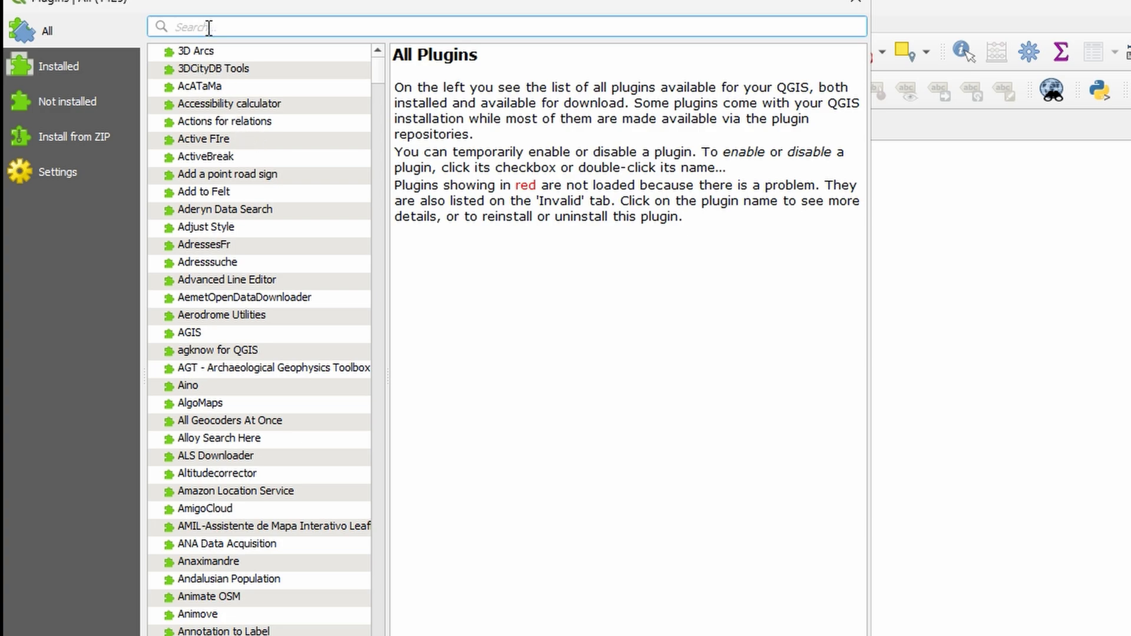
mouse_move(137, 39)
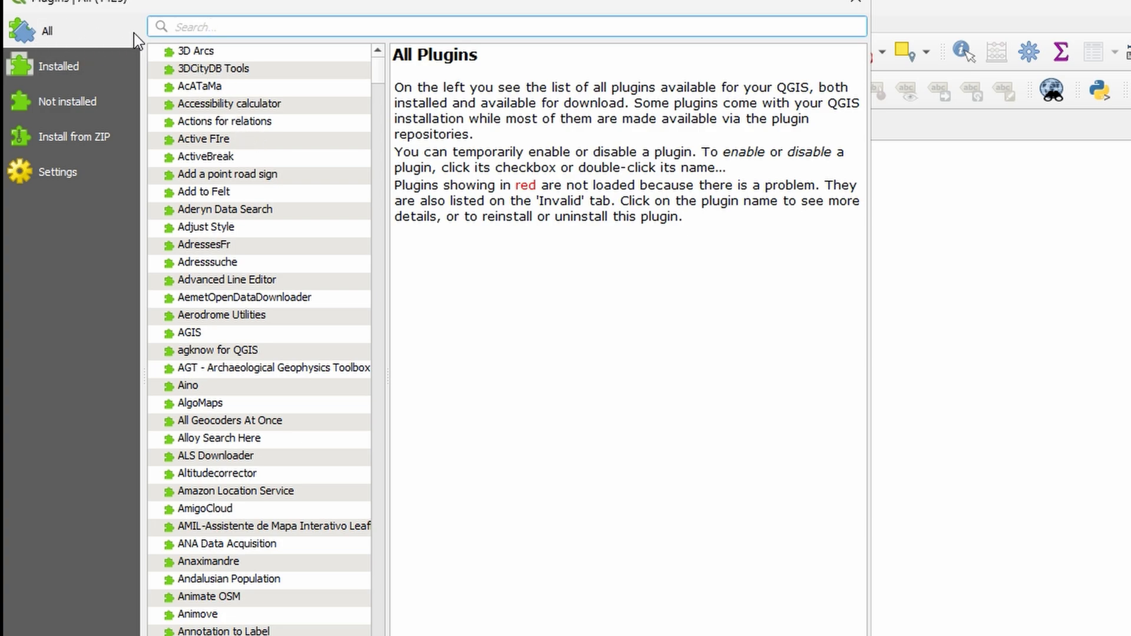
type("q")
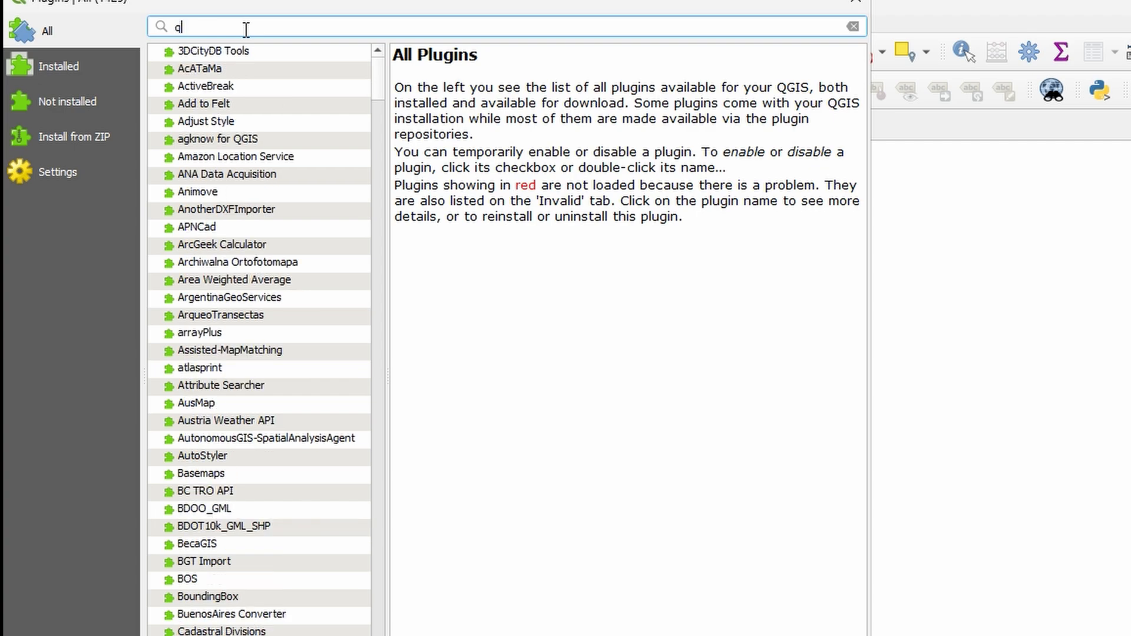
type("uickmap")
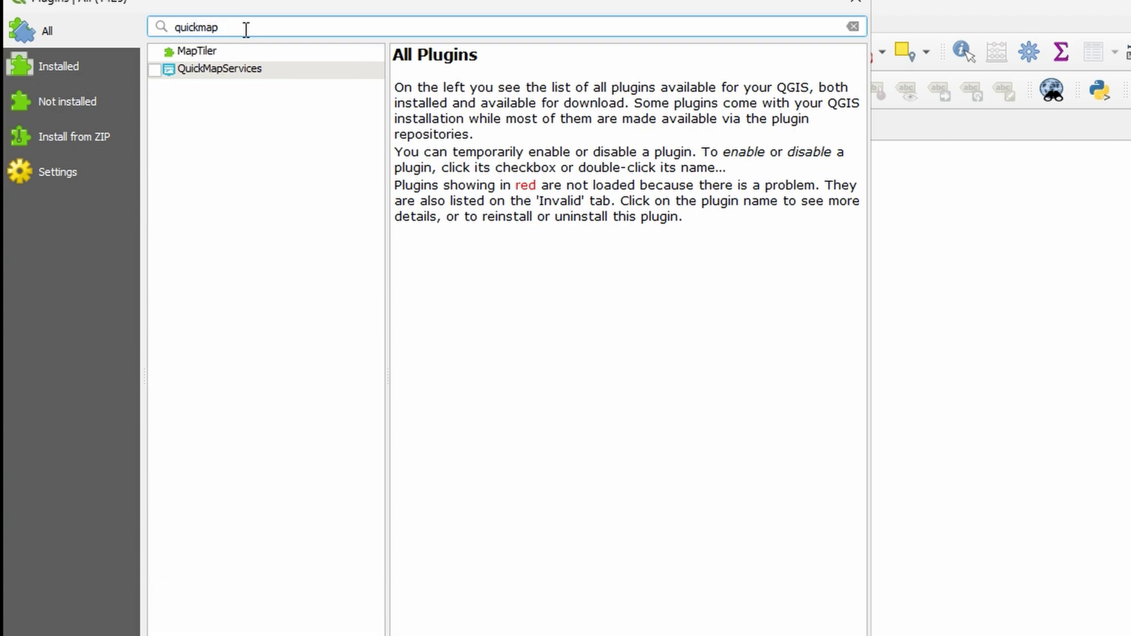
left_click(155, 69)
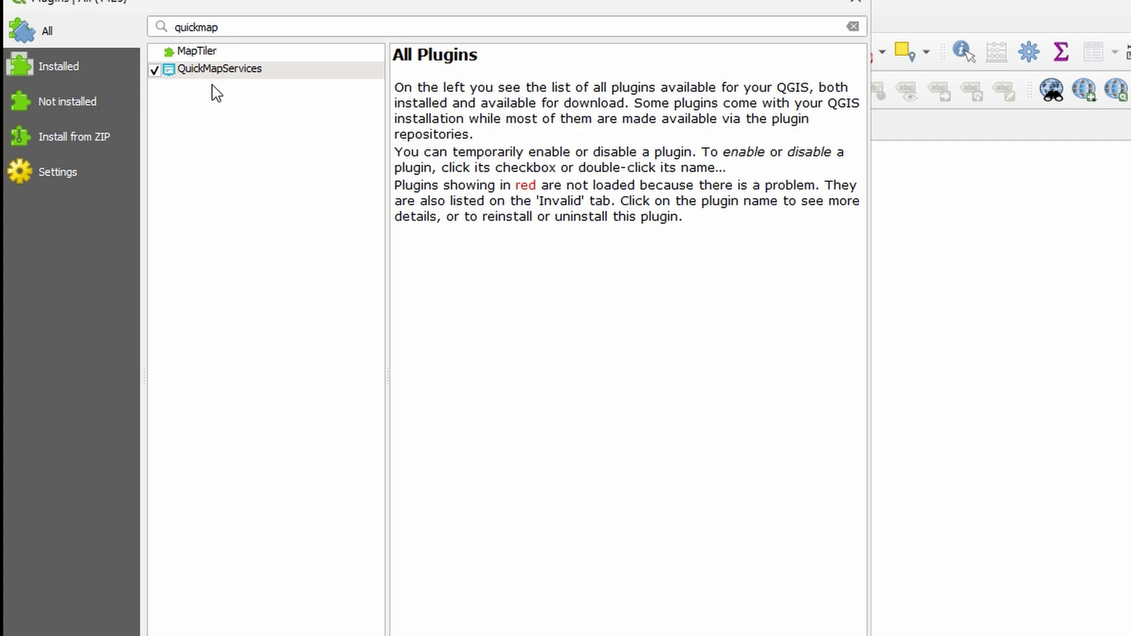
mouse_move(137, 97)
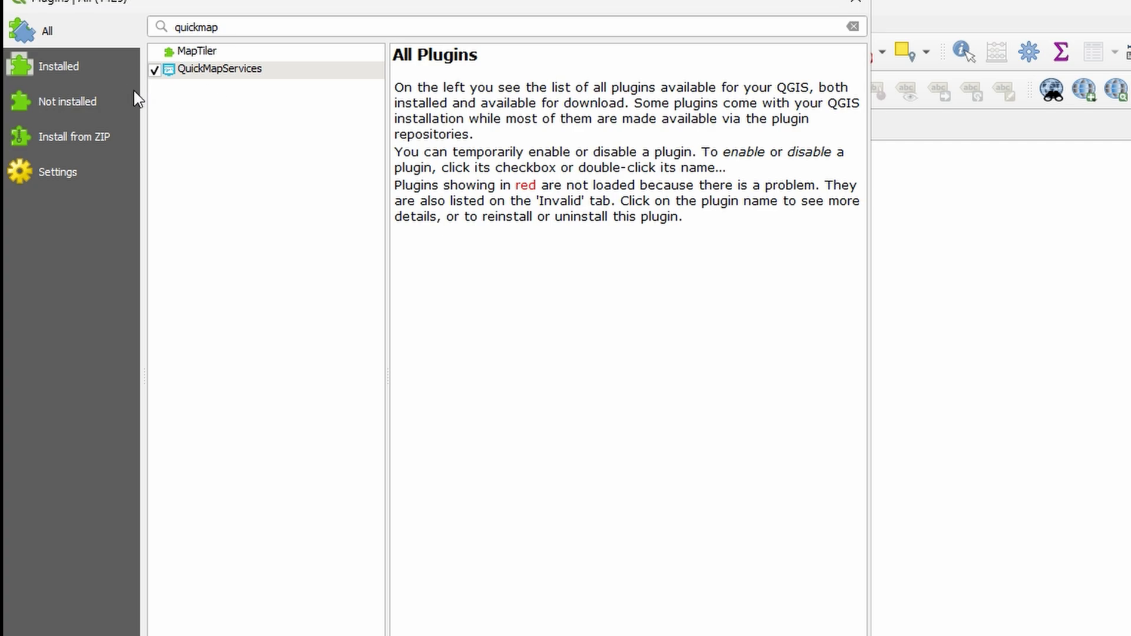
mouse_move(398, 190)
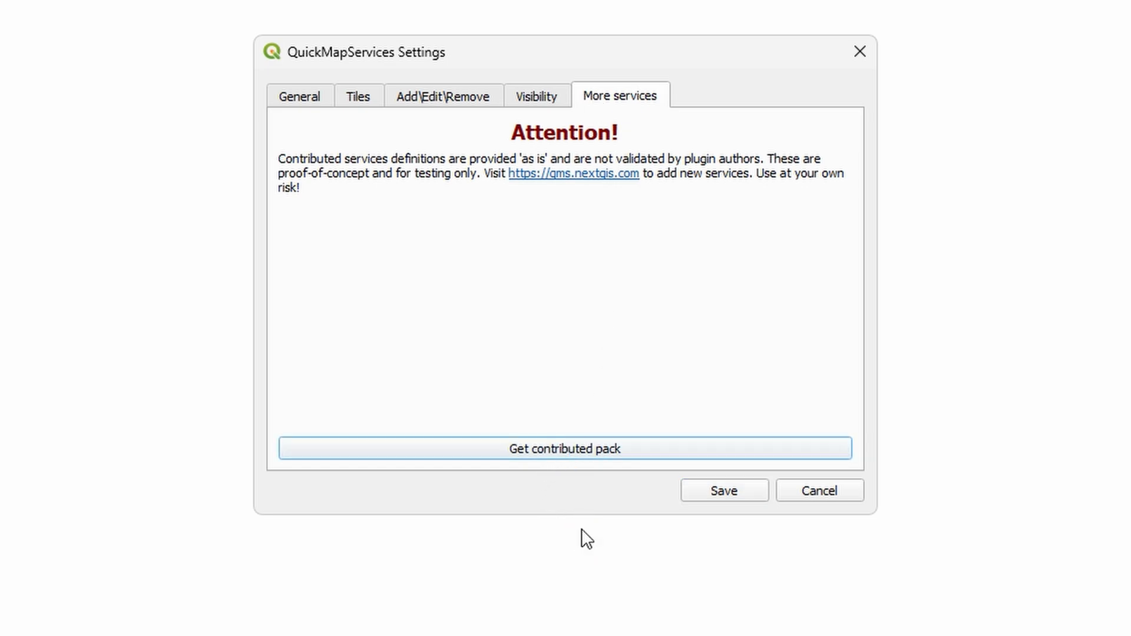
Step: Get the contributed services pack, acknowledge the confirmation, and save QuickMapServices settings
left_click(565, 448)
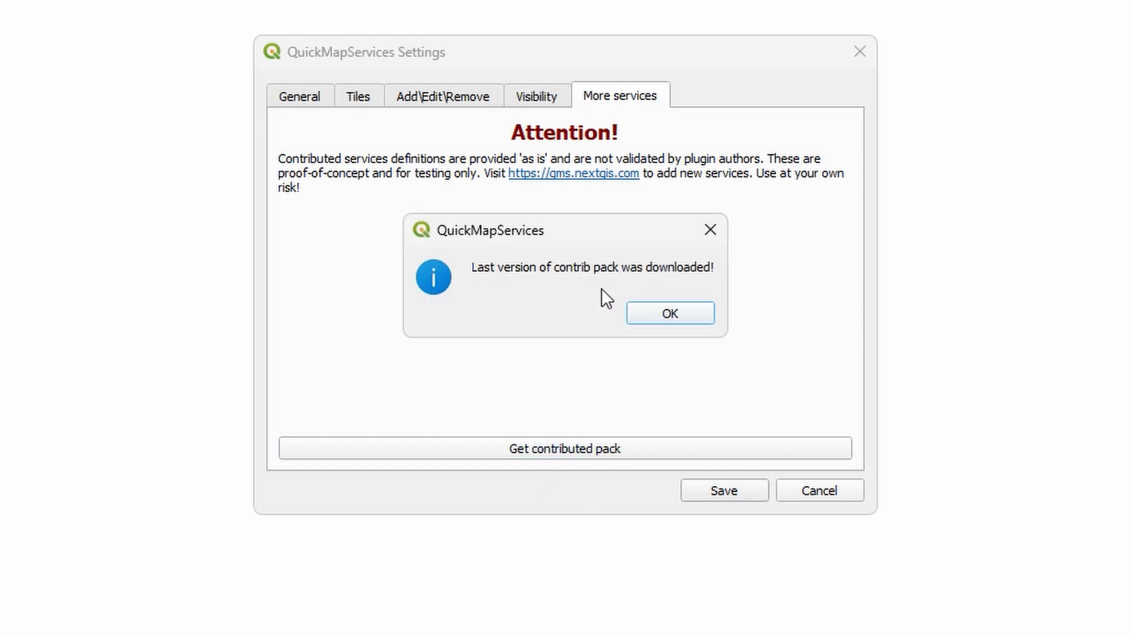
left_click(668, 312)
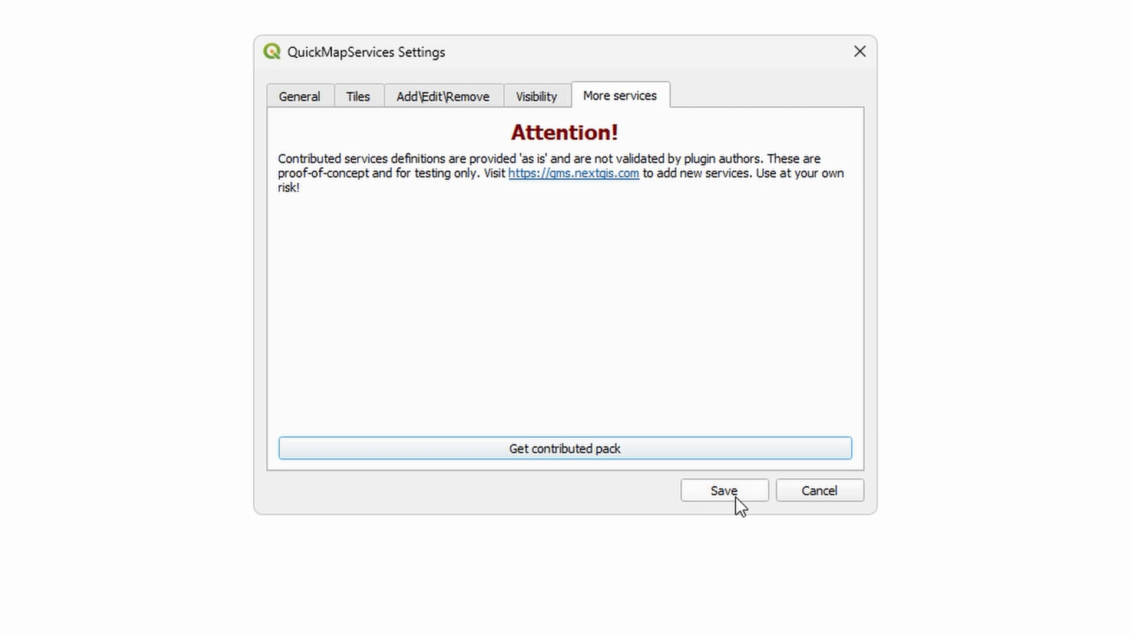
left_click(724, 491)
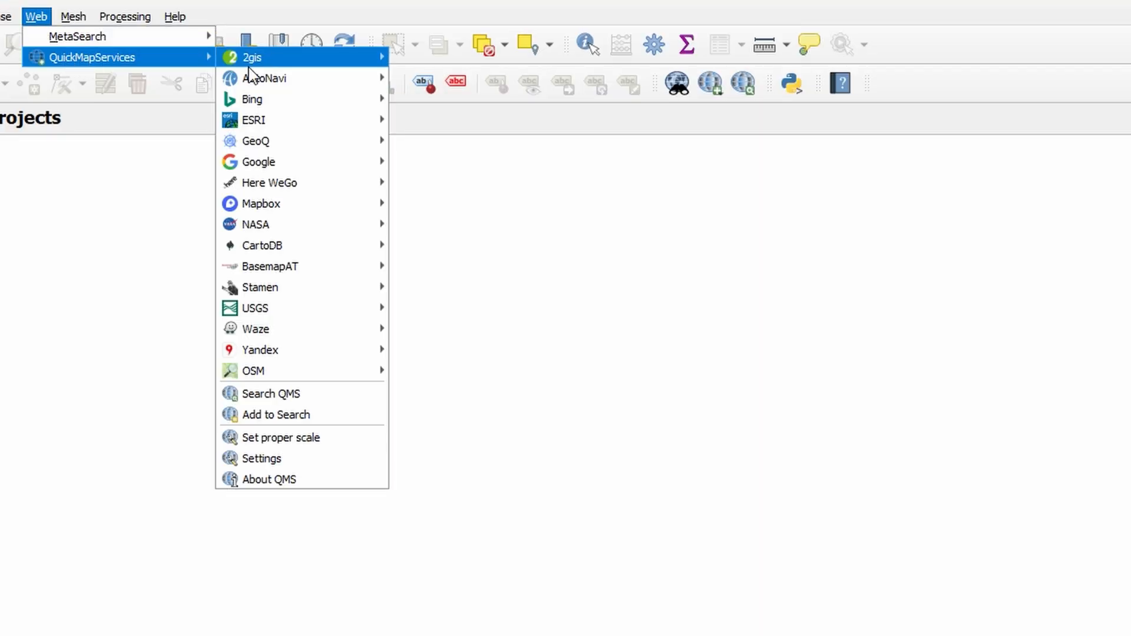
mouse_move(257, 162)
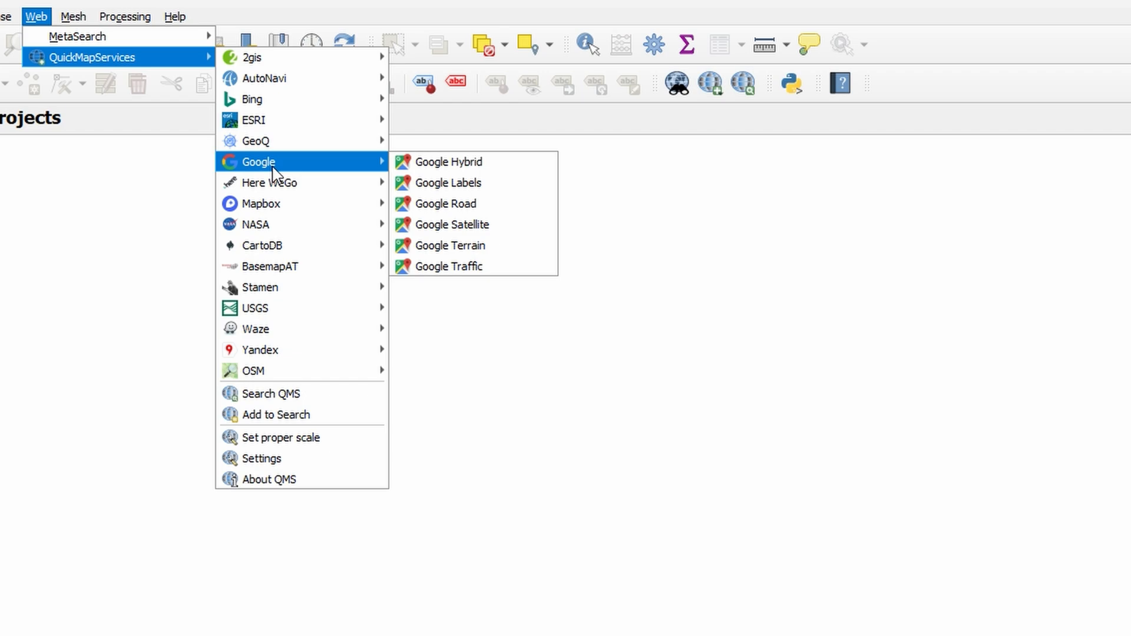
mouse_move(453, 224)
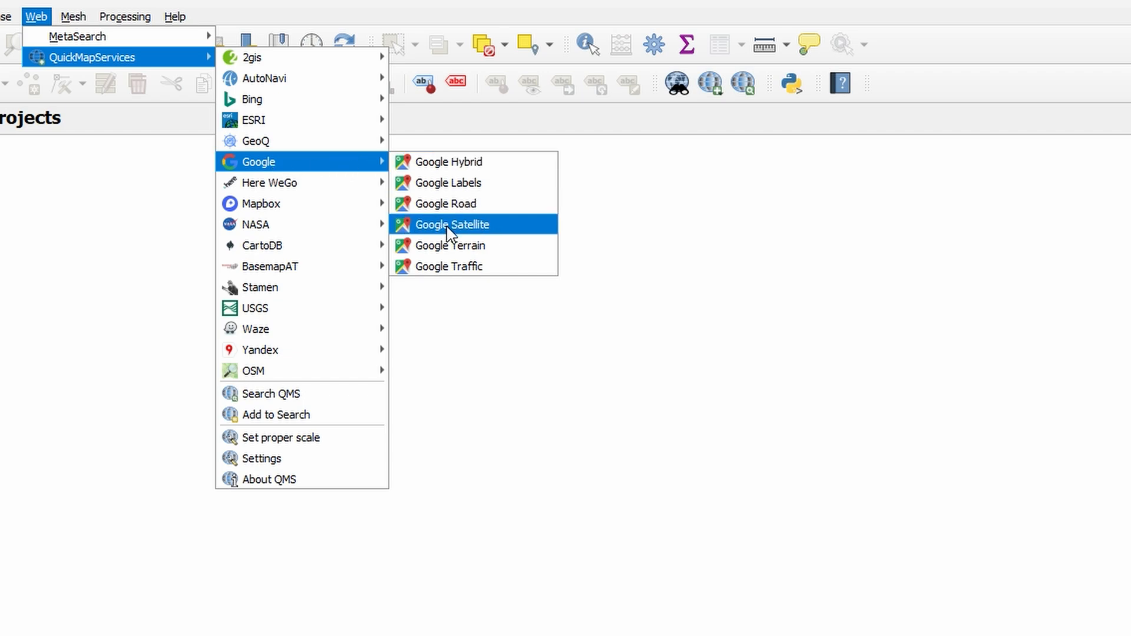
Step: Pick Google Satellite from the QuickMapServices Google submenu
left_click(453, 225)
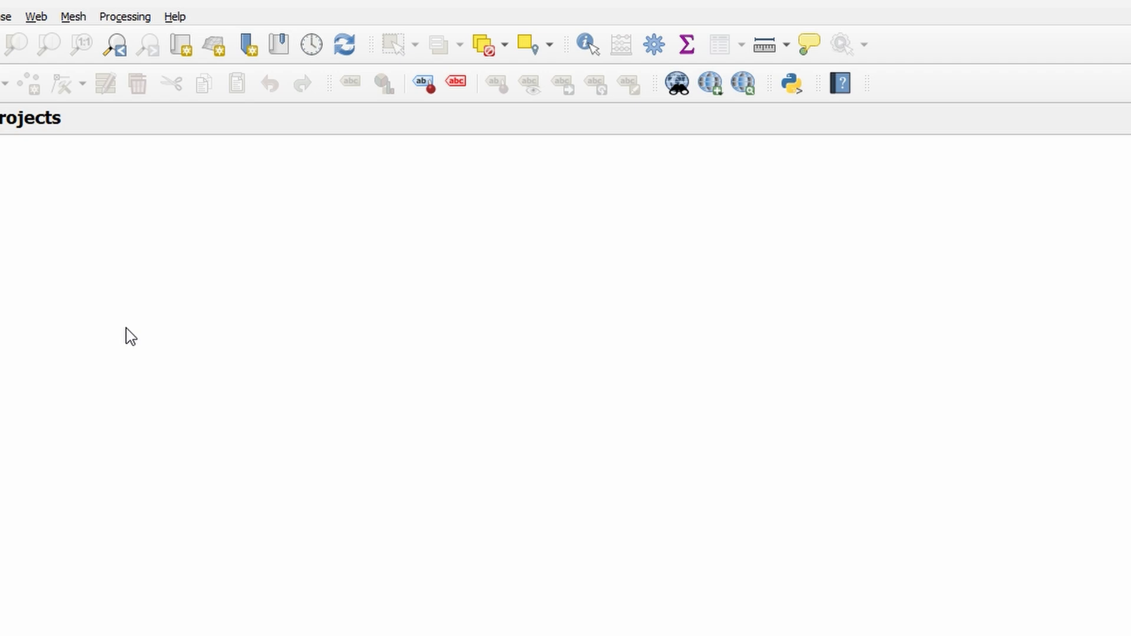